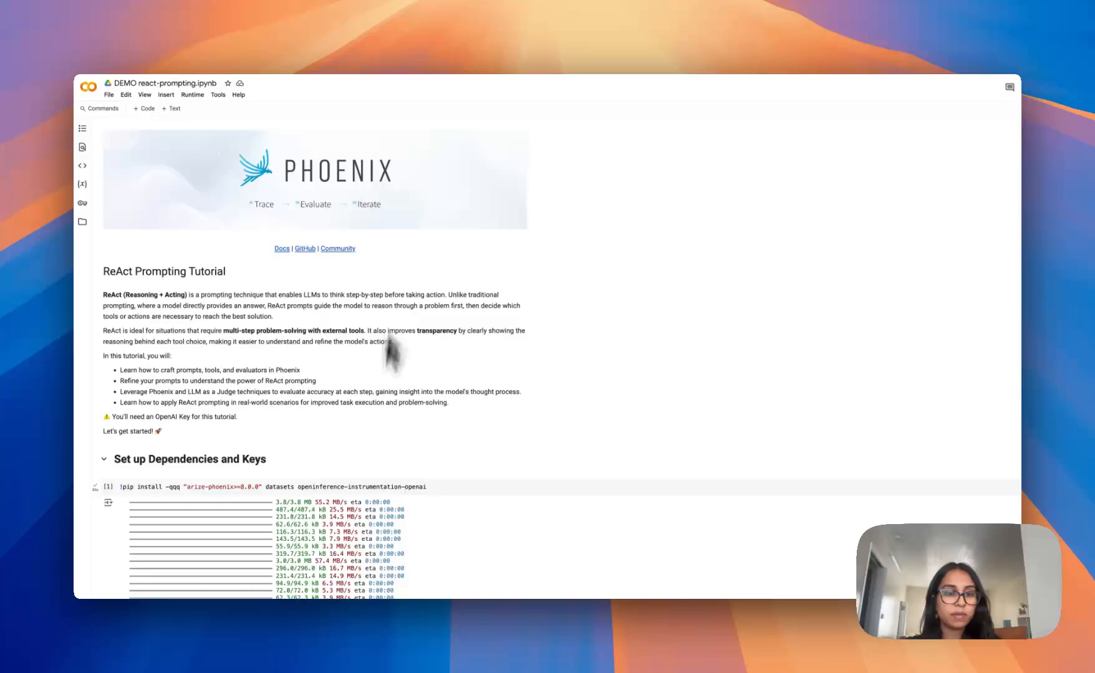
# - Run the Load Dataset Into Phoenix cell to upload the 20 customer-question examples
pyautogui.scroll(-3)
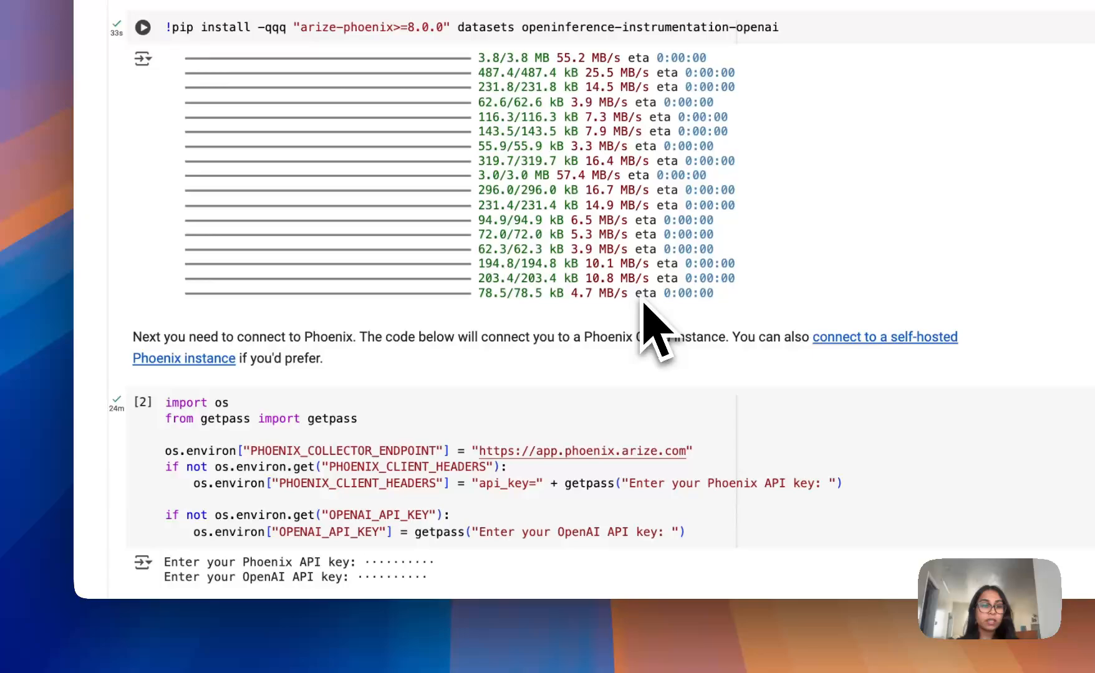
pyautogui.scroll(-3)
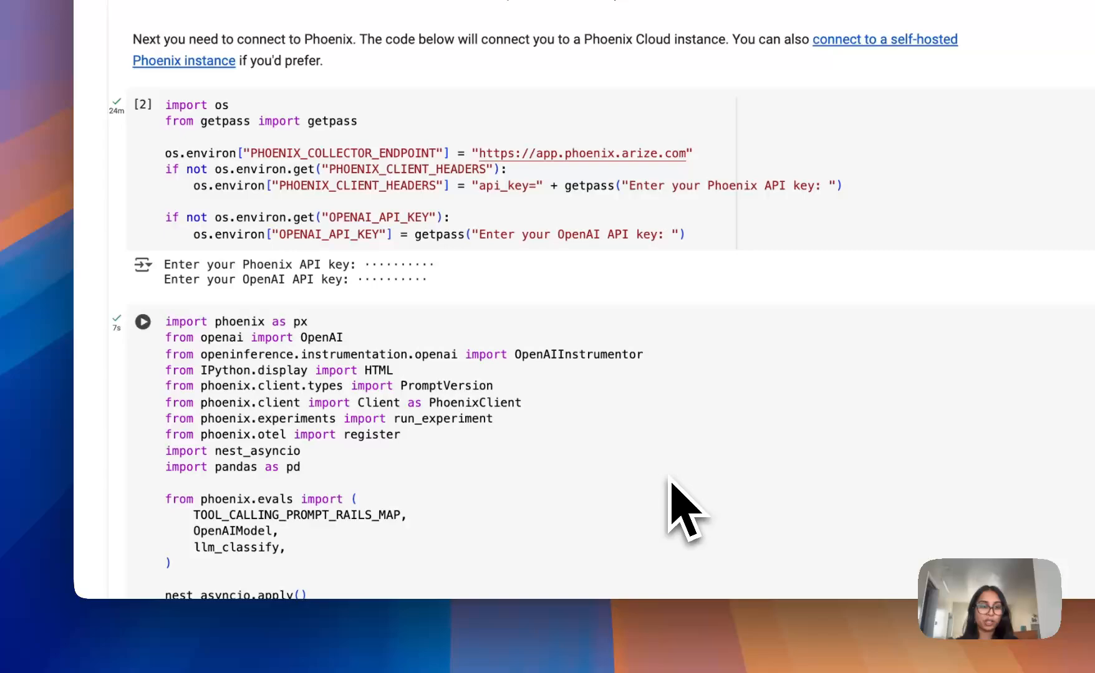
pyautogui.scroll(-3)
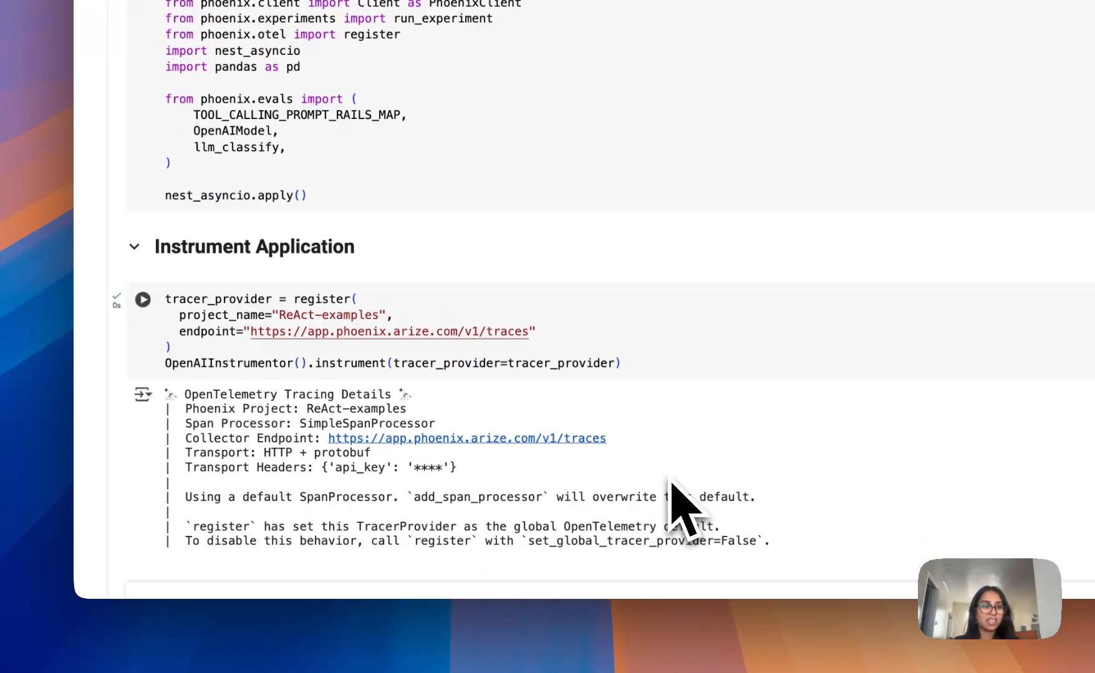
pyautogui.scroll(3)
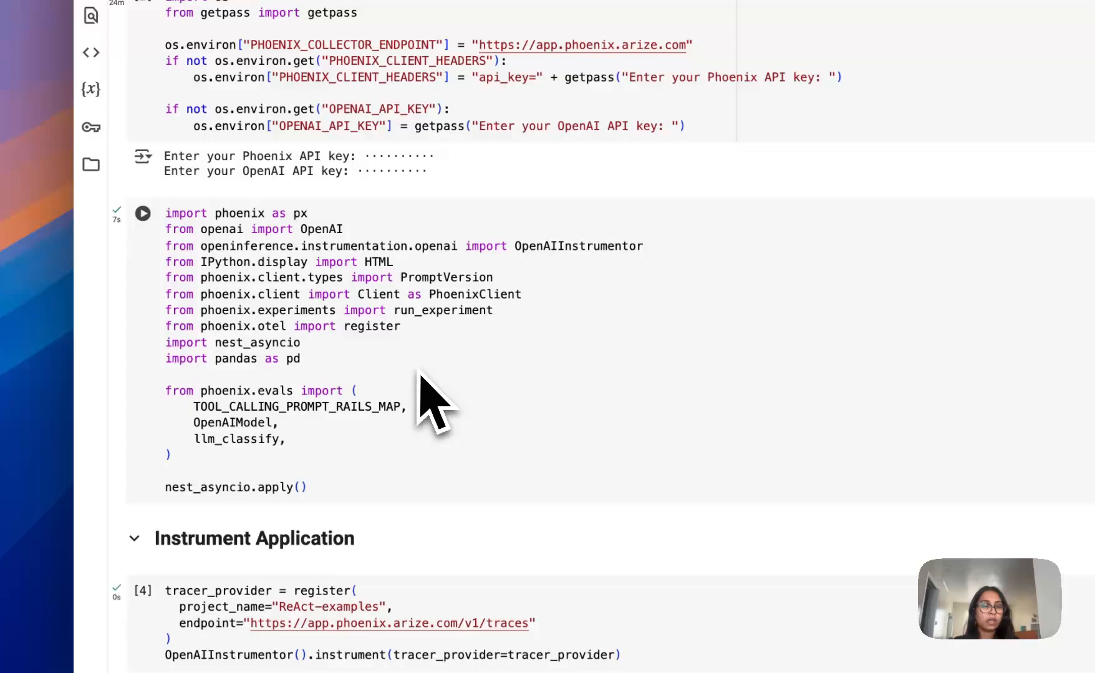
pyautogui.moveTo(292, 359)
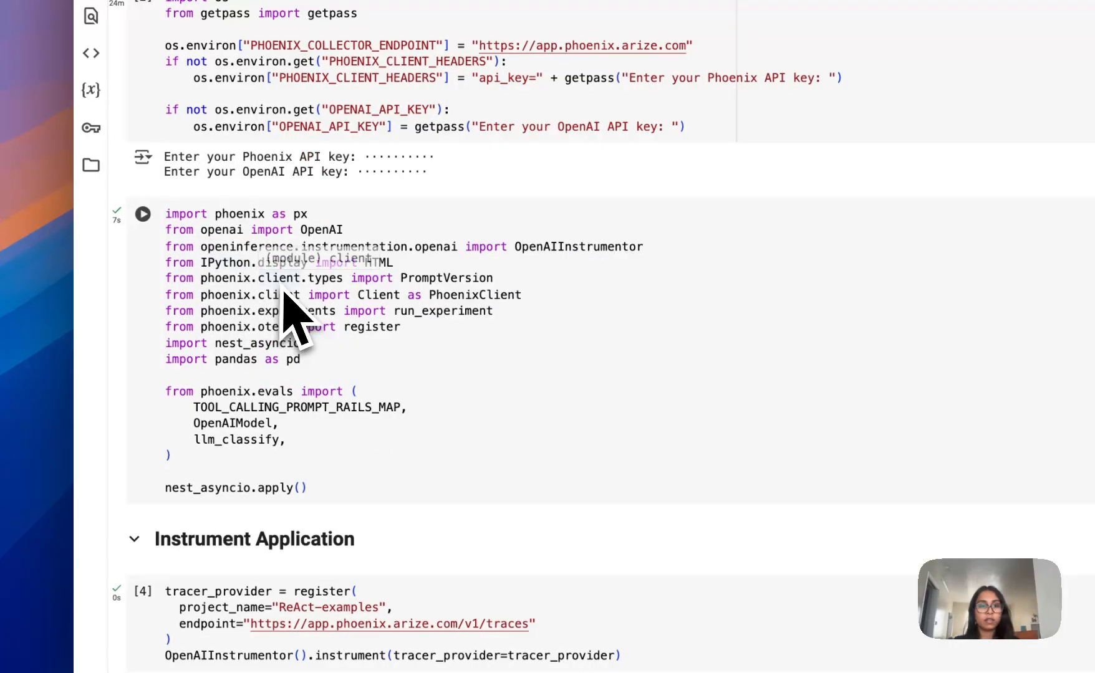
pyautogui.moveTo(552, 349)
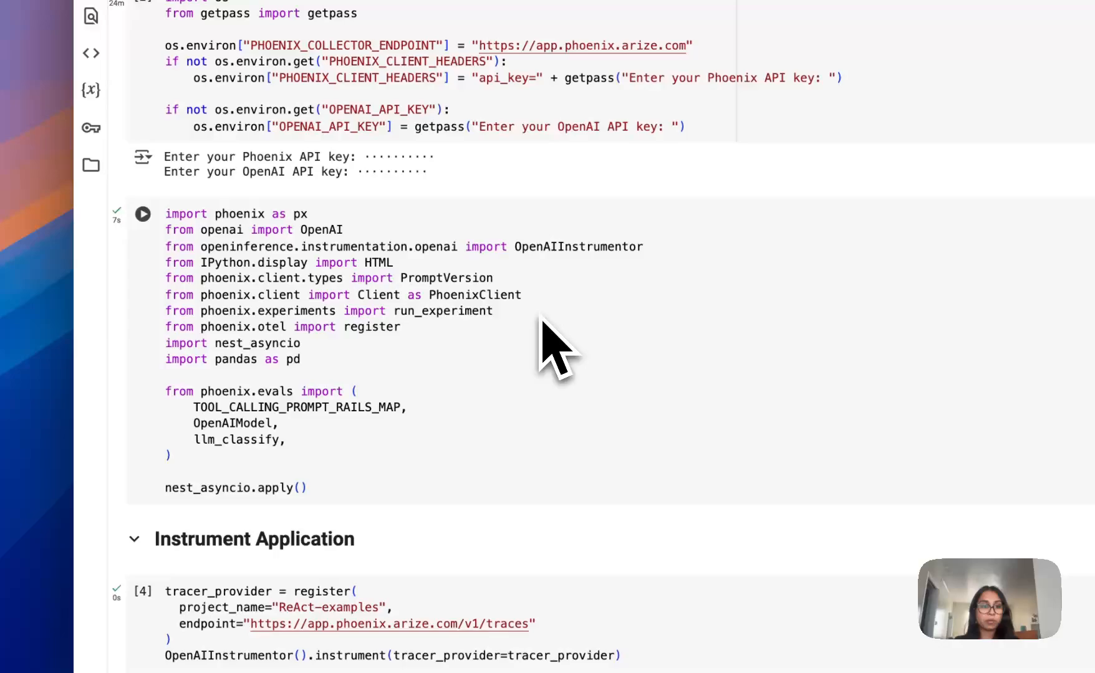
pyautogui.moveTo(569, 467)
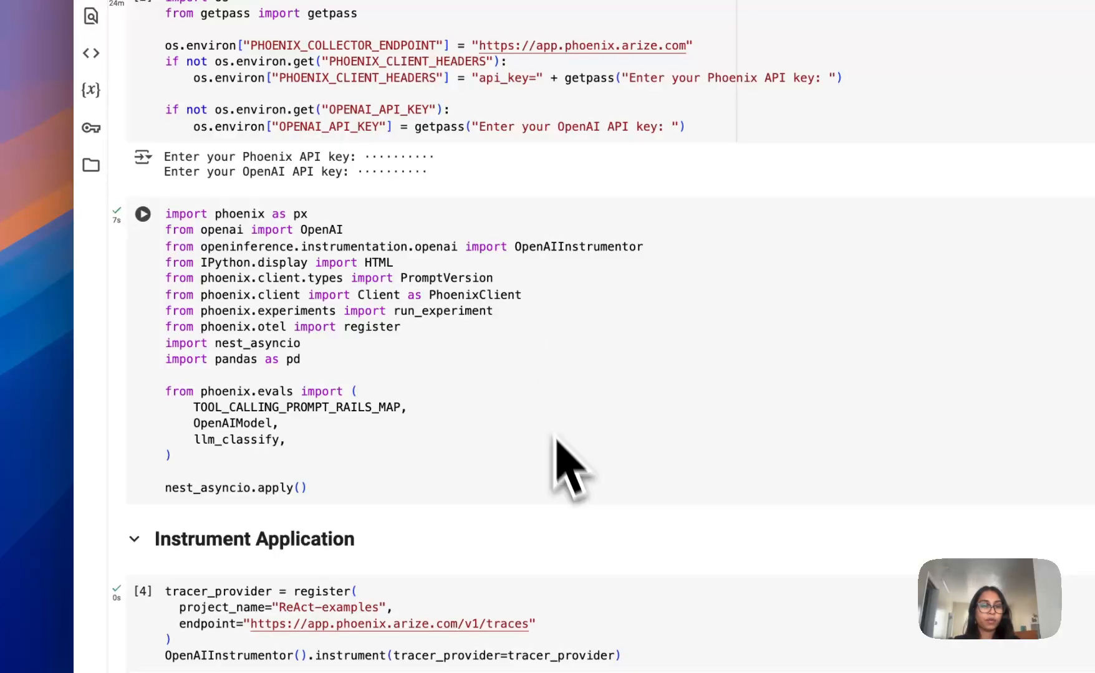
pyautogui.moveTo(301, 489)
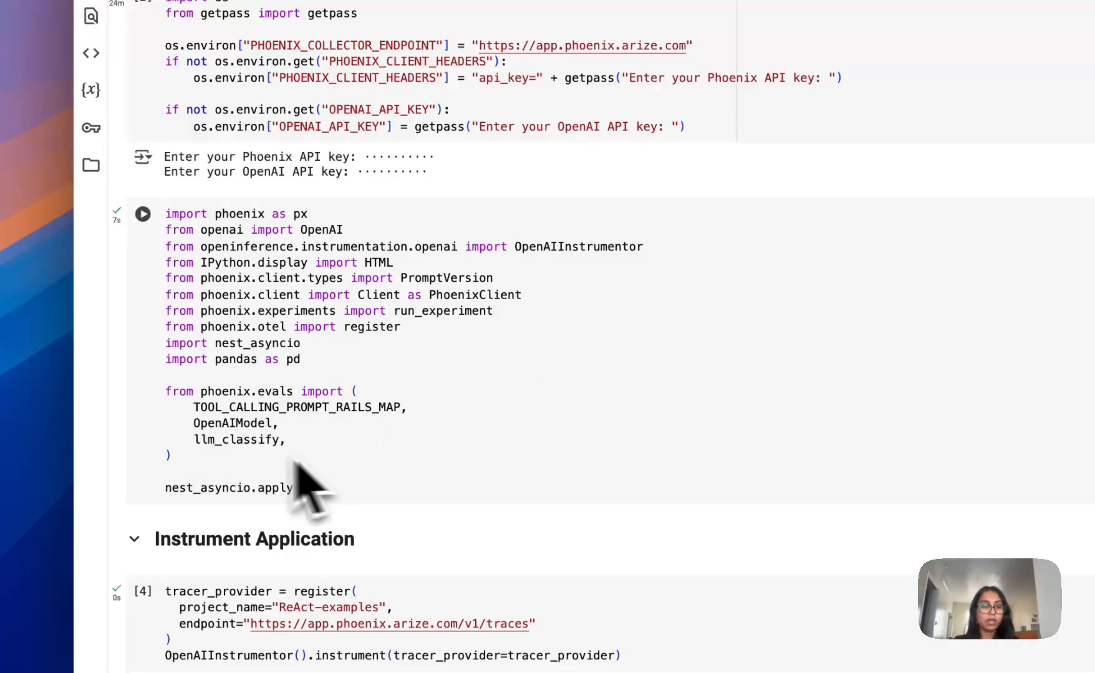
pyautogui.write('()')
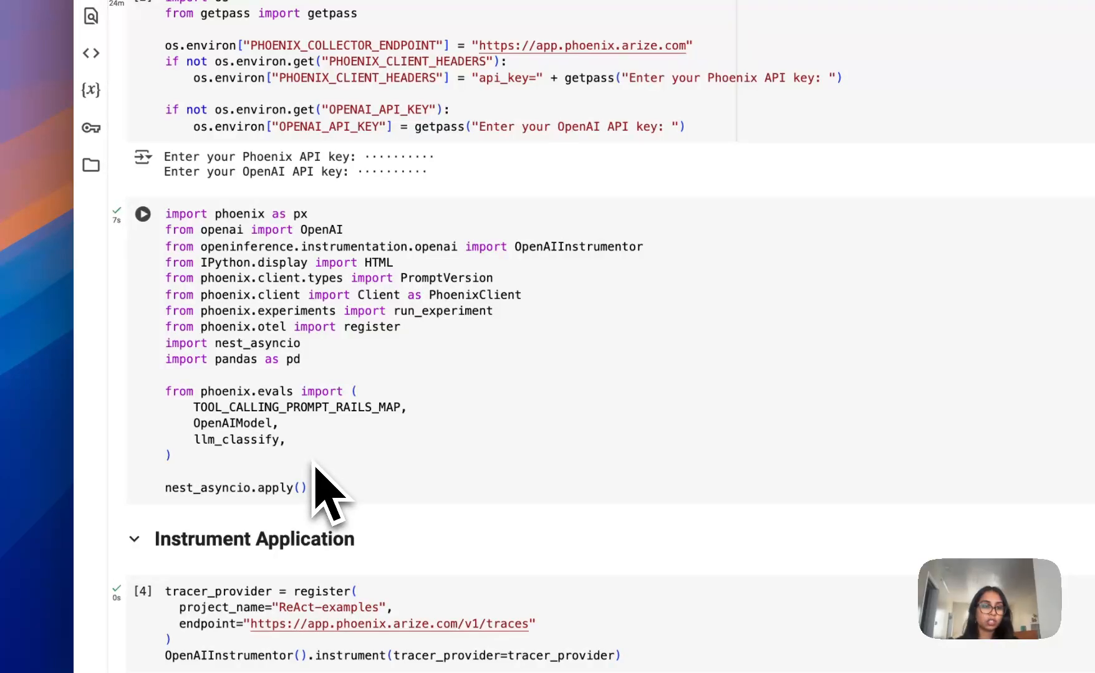
pyautogui.moveTo(235, 450)
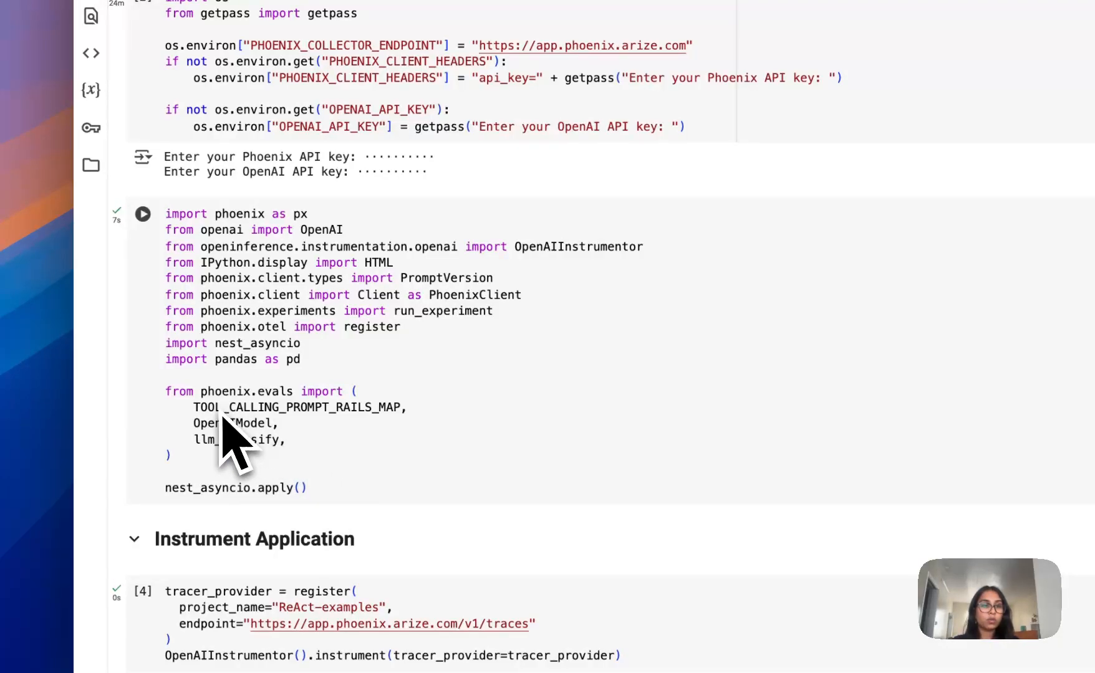
pyautogui.moveTo(433, 448)
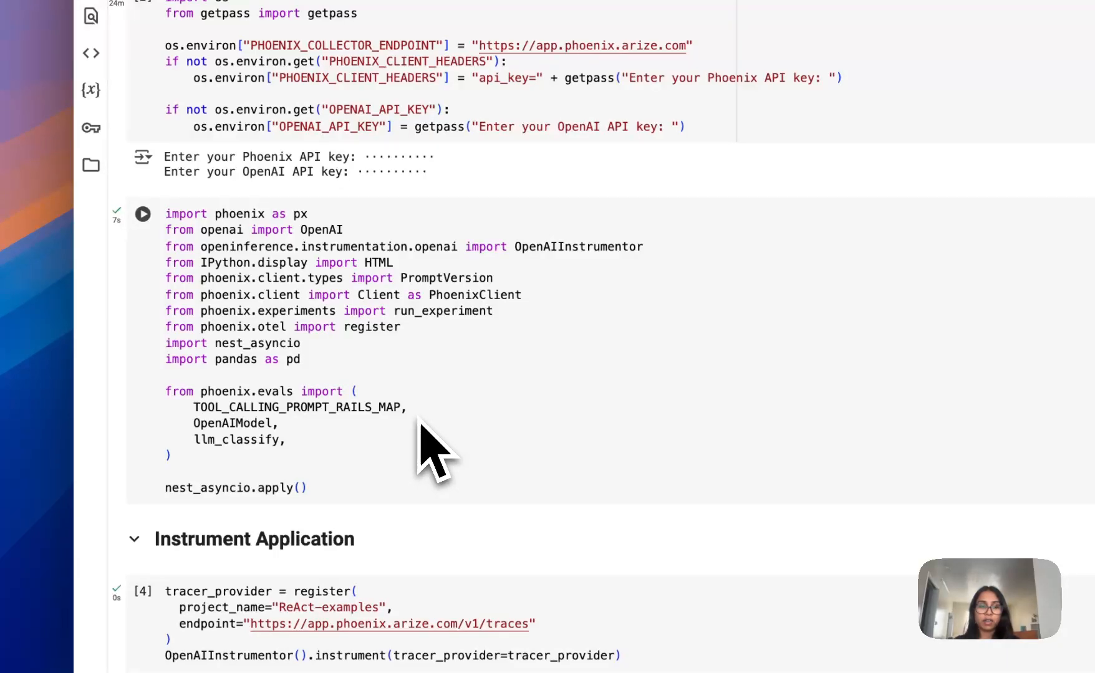
pyautogui.moveTo(440, 503)
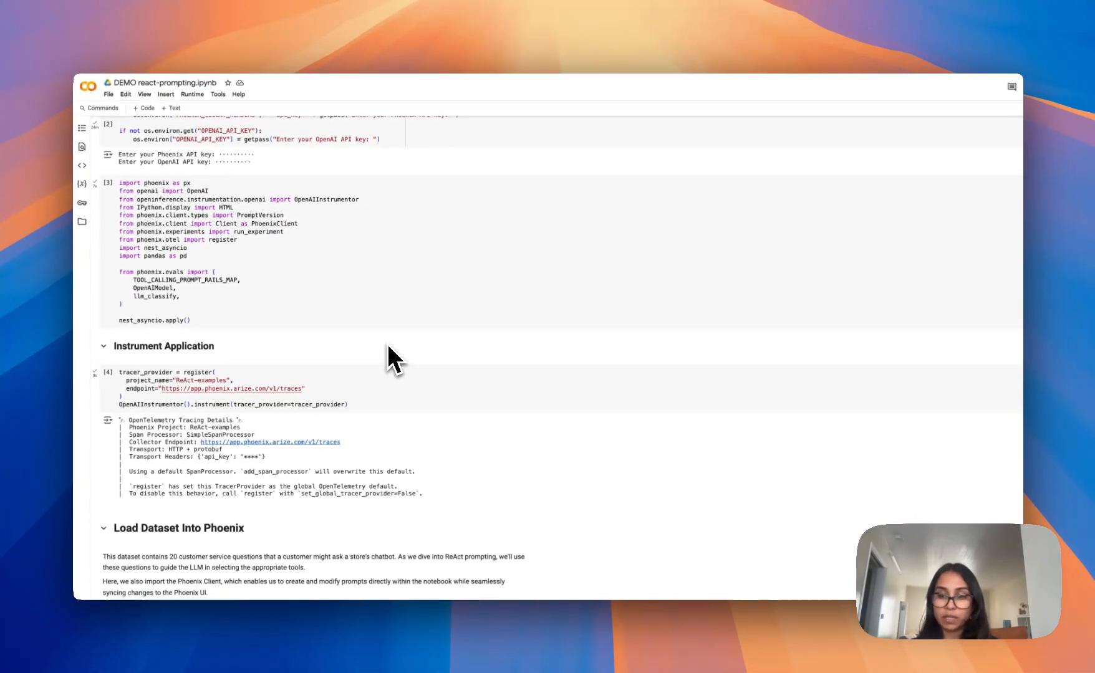
pyautogui.scroll(-3)
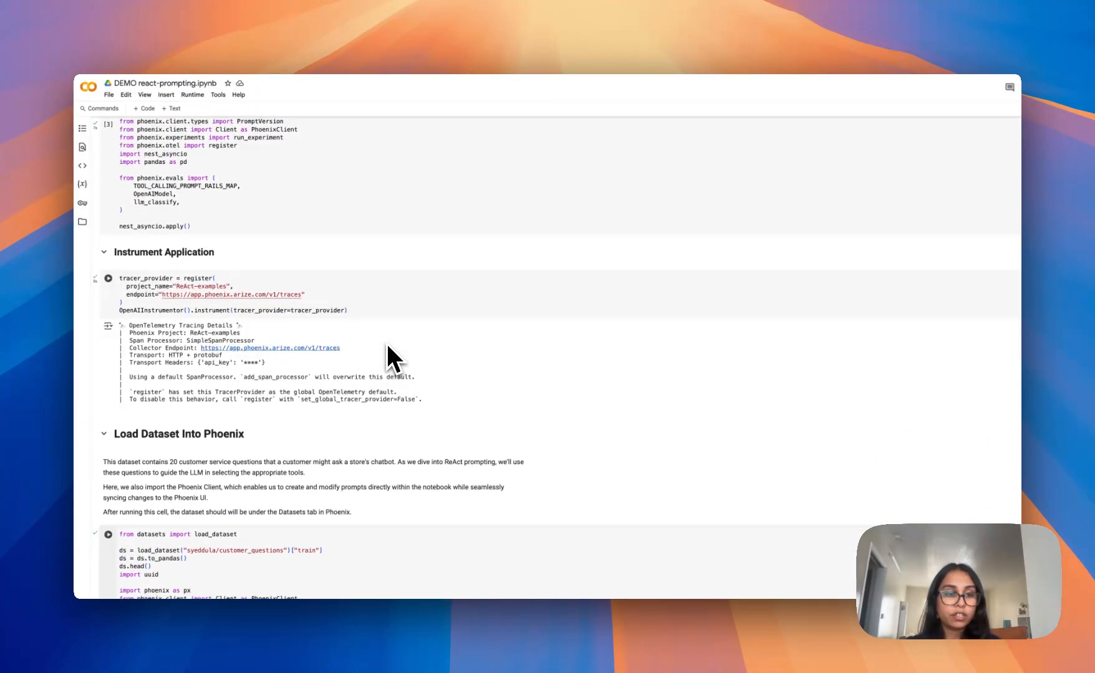
pyautogui.scroll(-3)
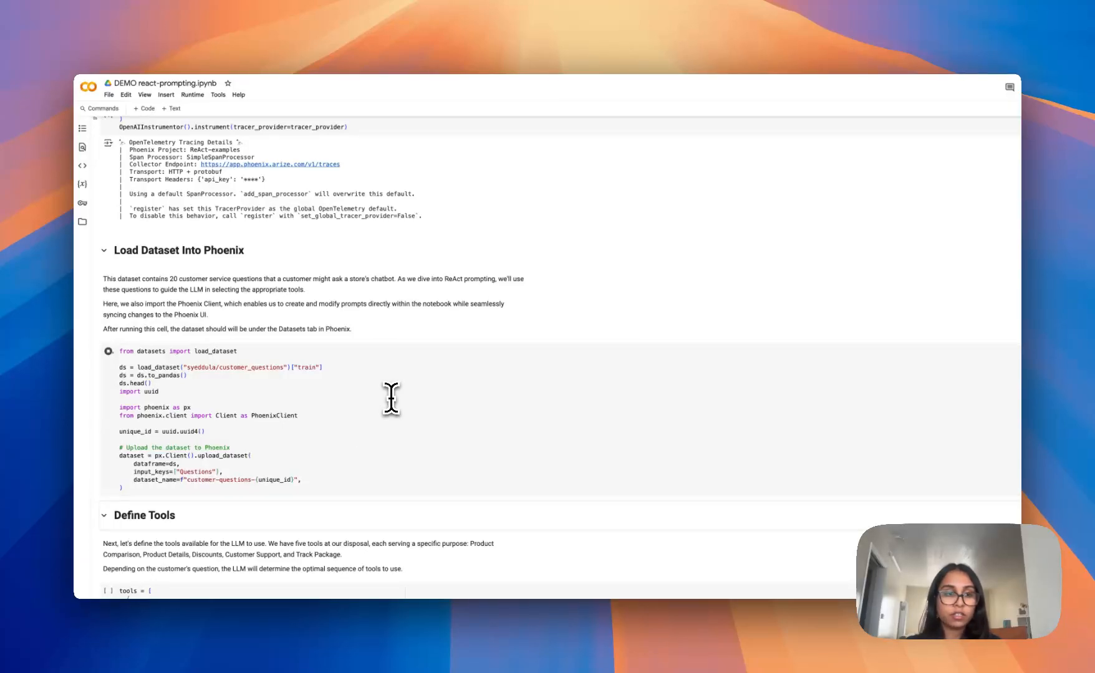
pyautogui.click(108, 351)
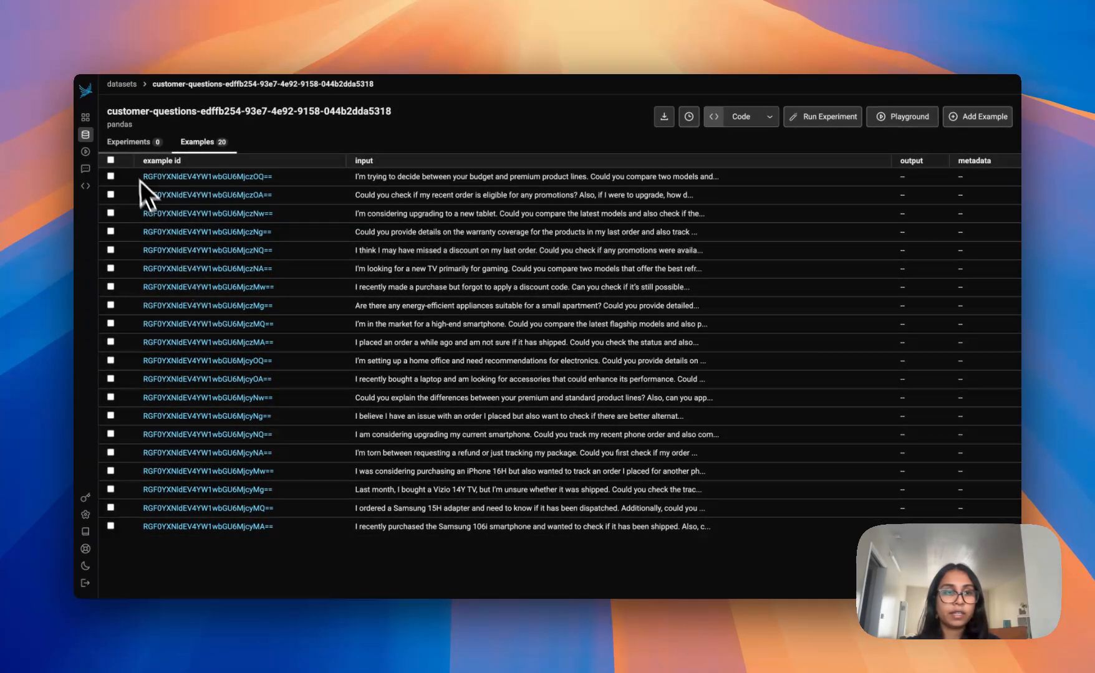
# - Check the customer-questions dataset's Experiments list, which is still empty
pyautogui.click(129, 142)
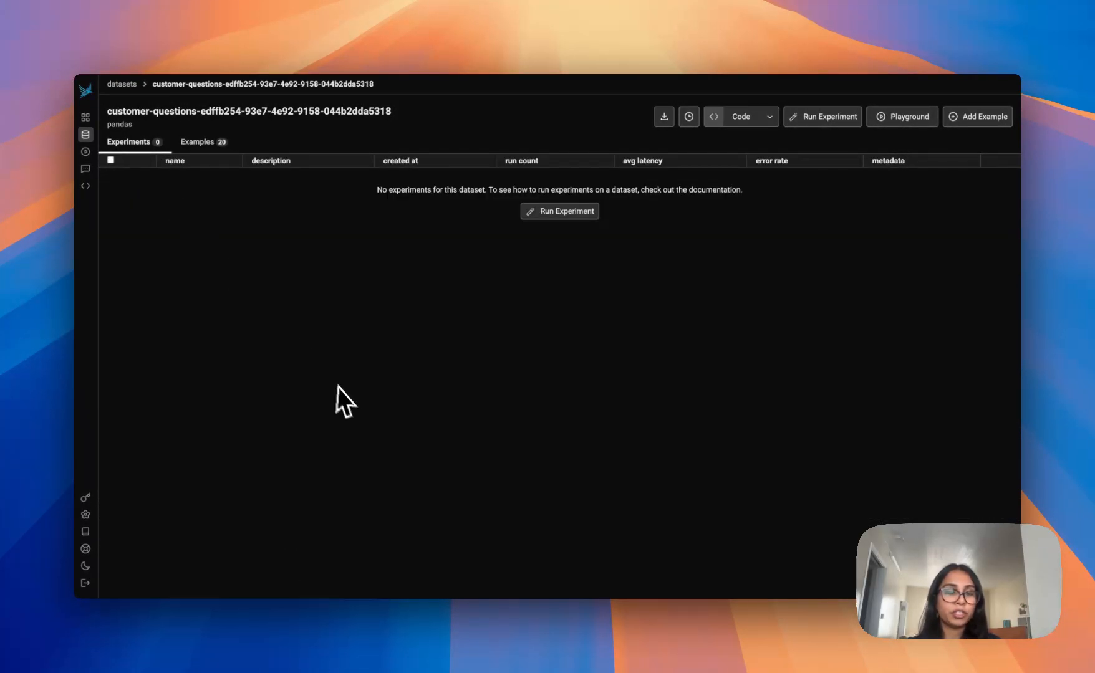
pyautogui.moveTo(488, 112)
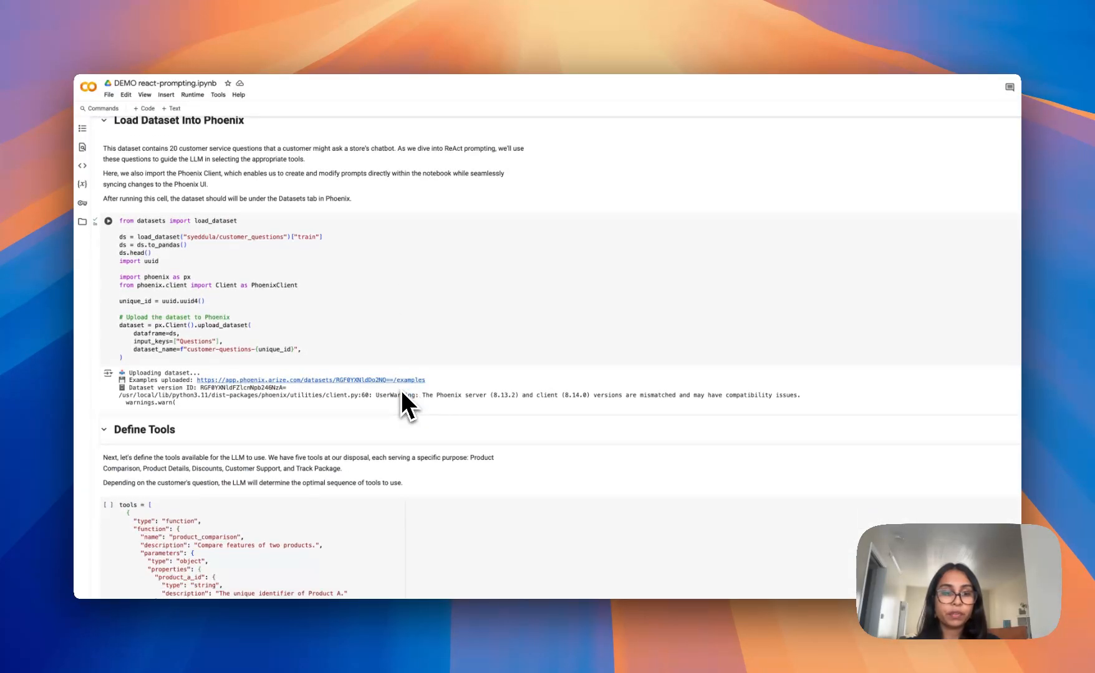
pyautogui.scroll(-3)
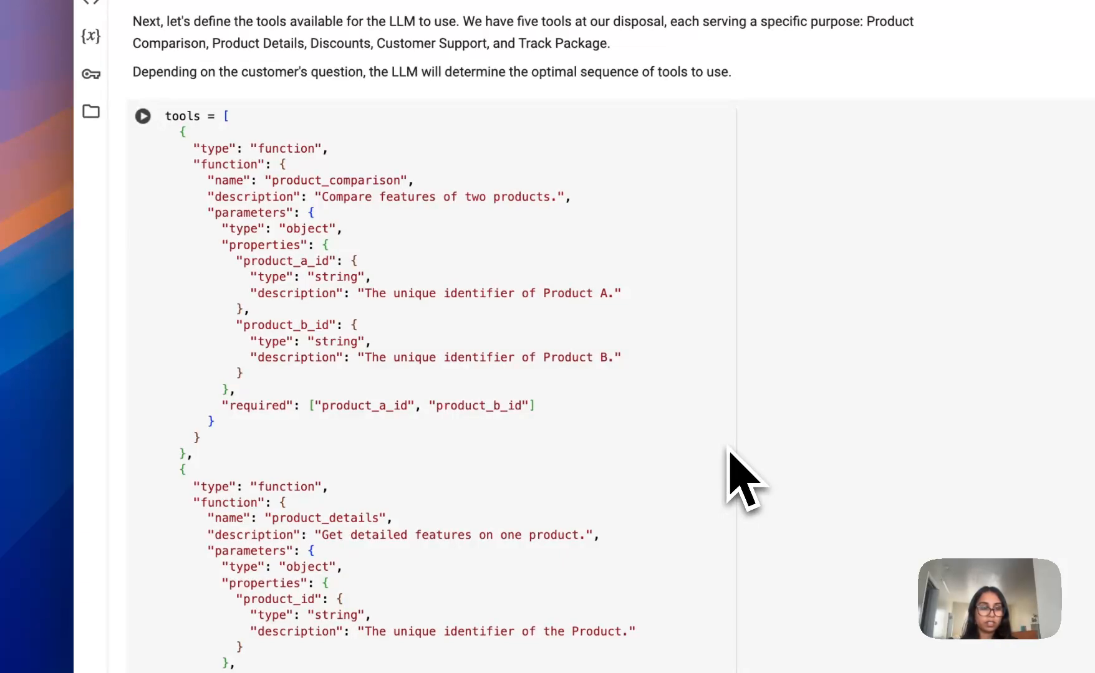
pyautogui.moveTo(737, 502)
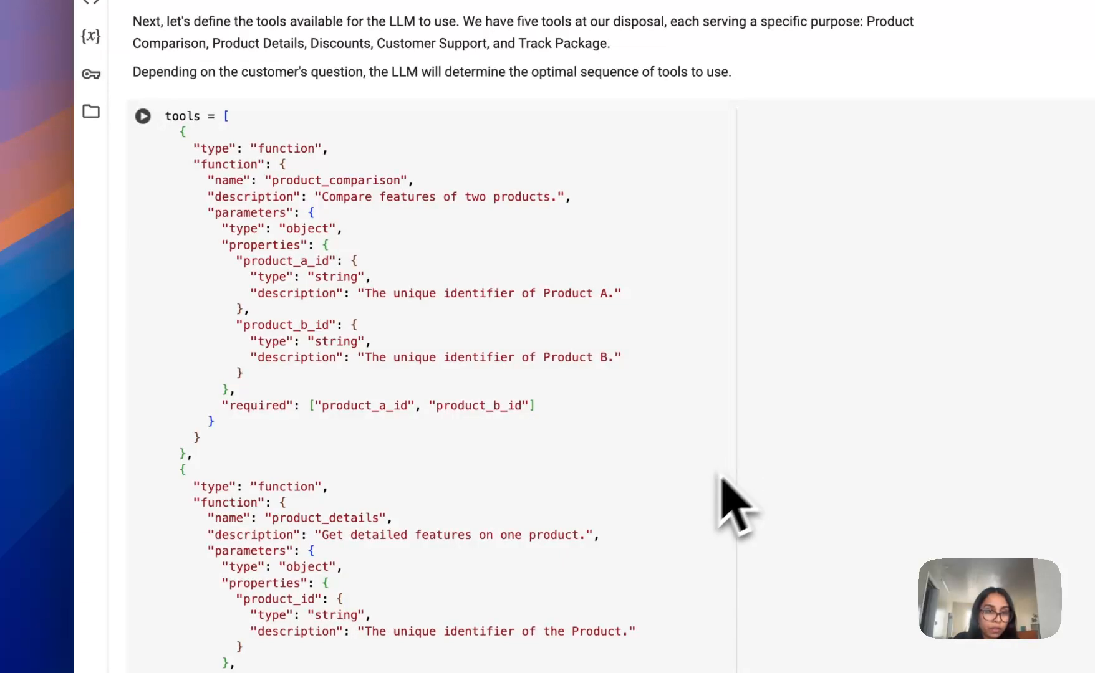
pyautogui.moveTo(433, 231)
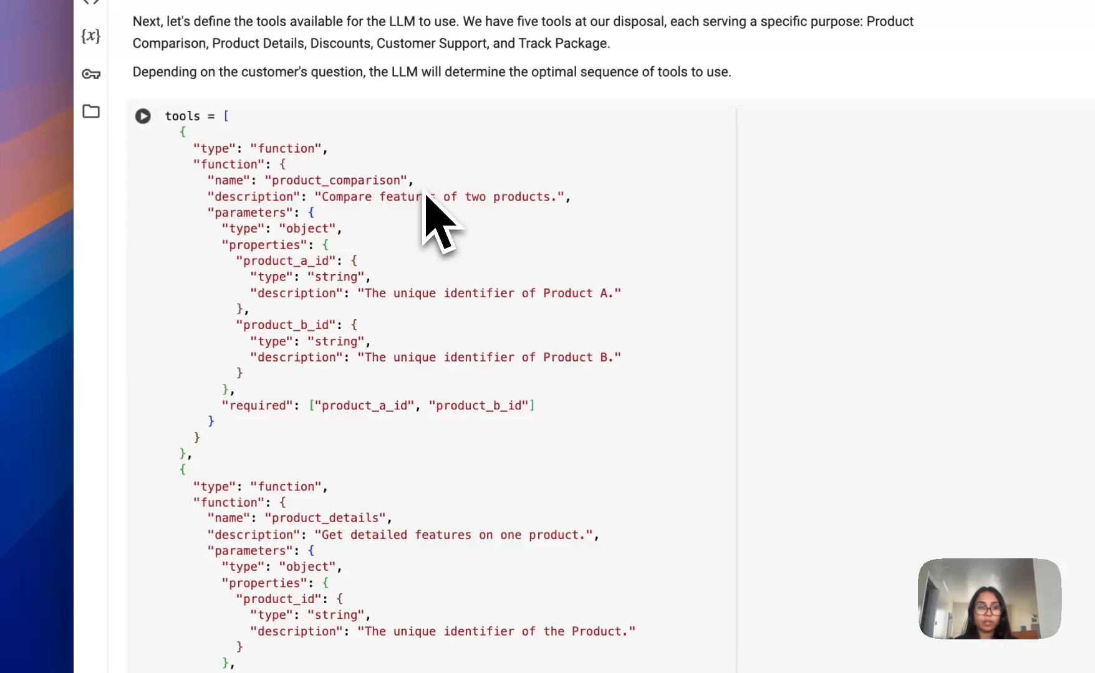
pyautogui.scroll(-3)
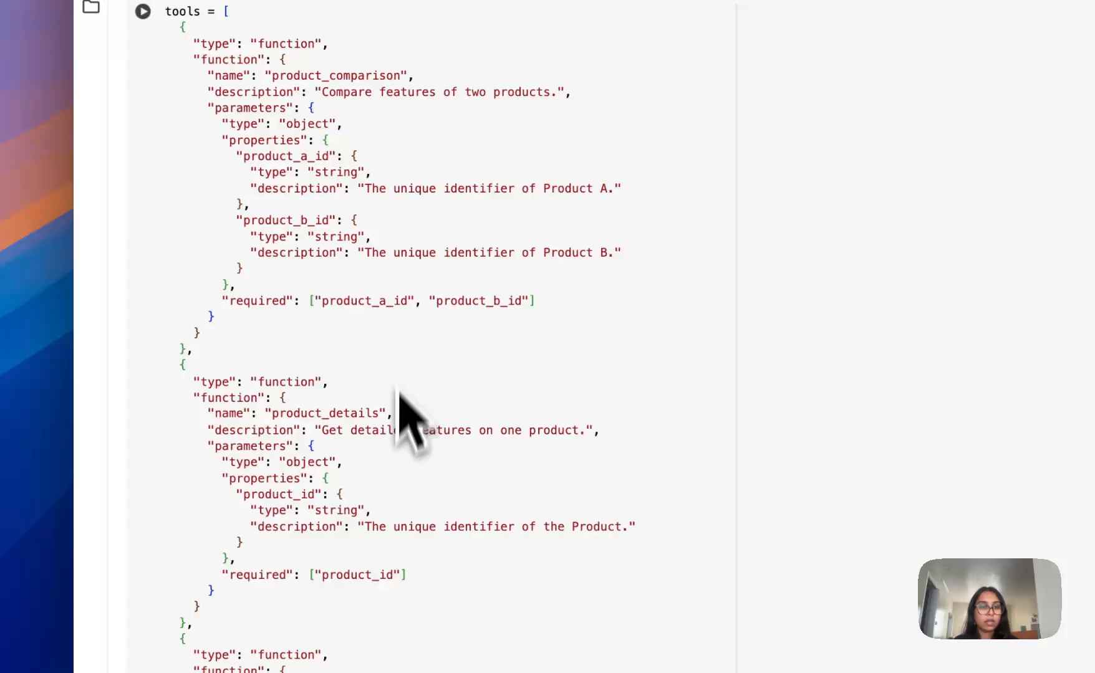
pyautogui.scroll(-3)
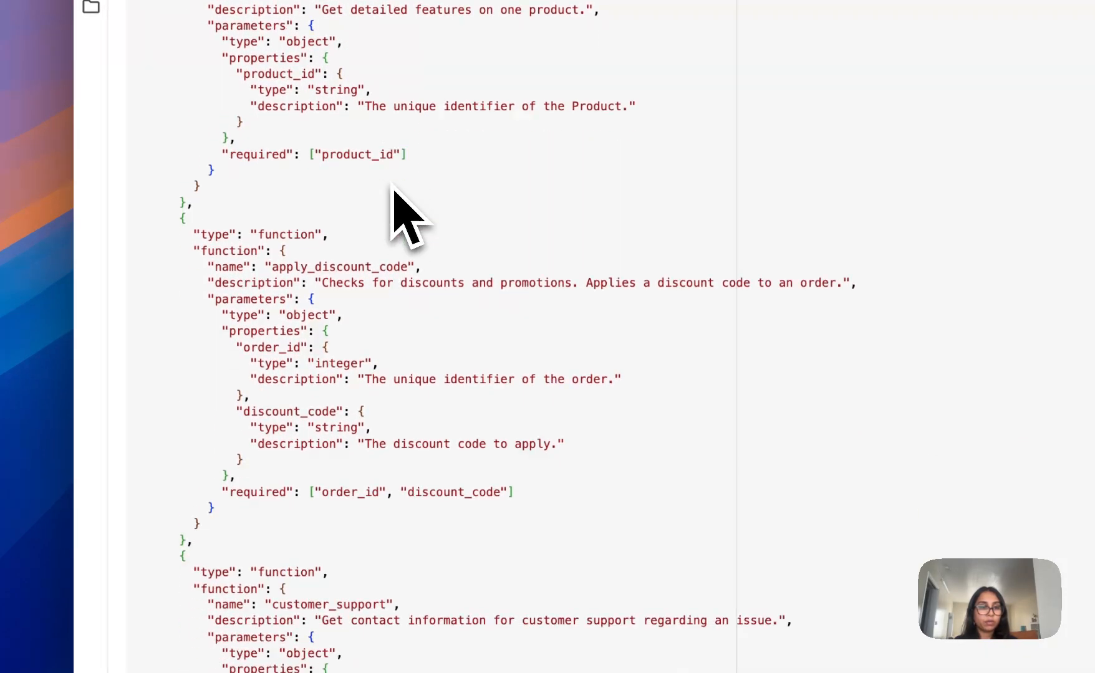
pyautogui.scroll(-3)
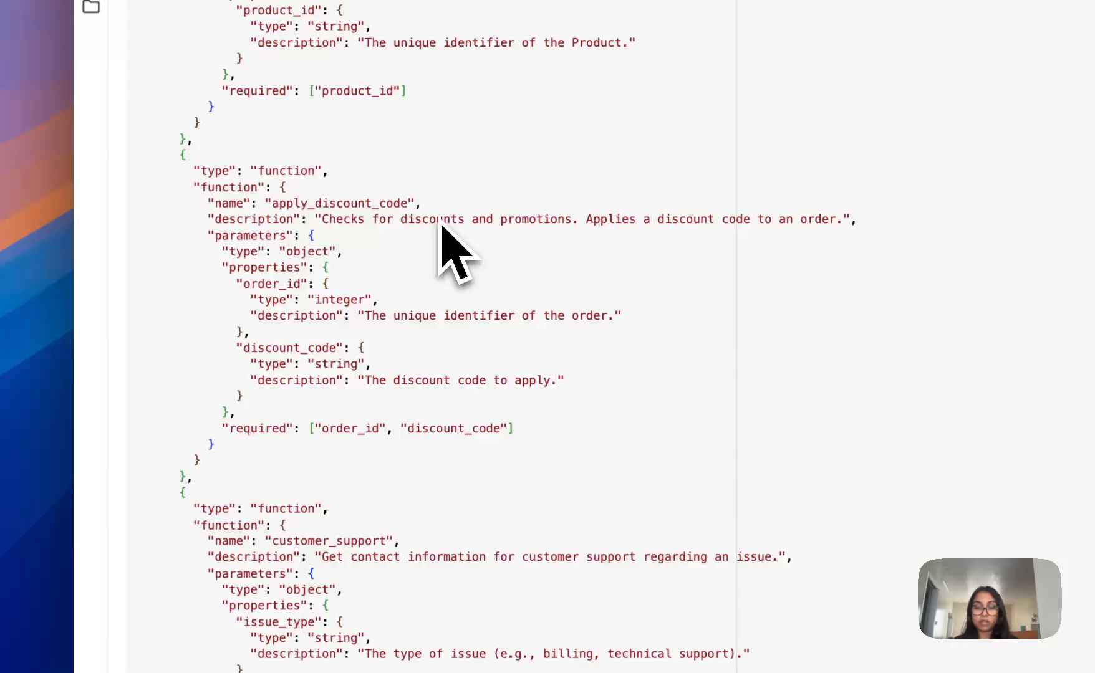
pyautogui.scroll(-3)
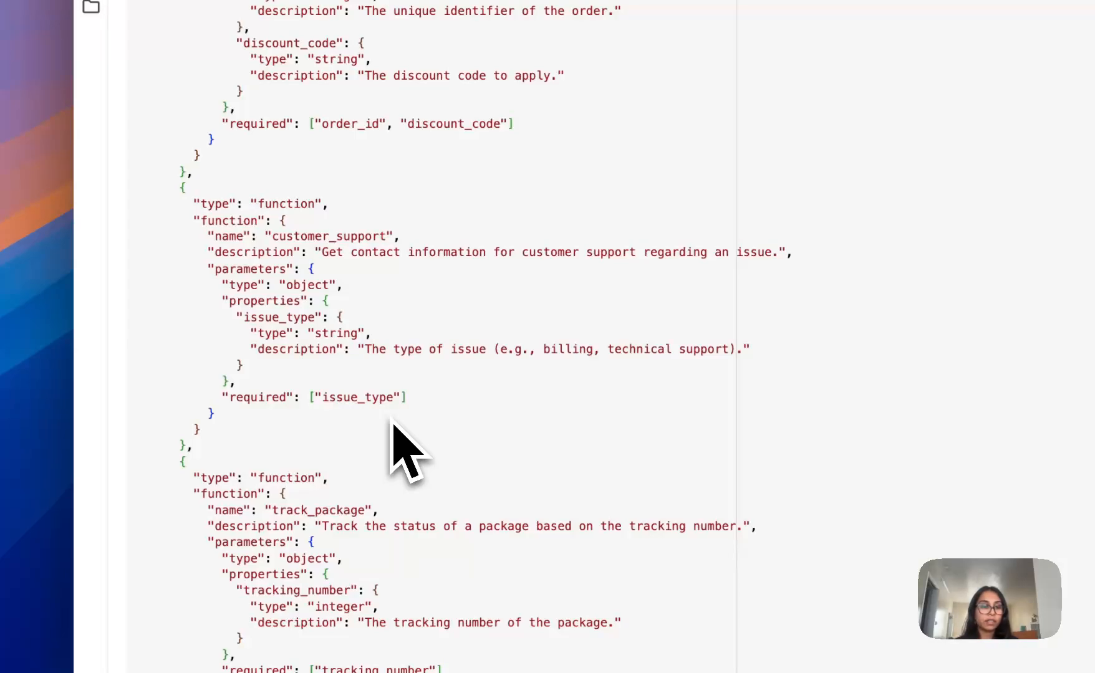
pyautogui.scroll(-3)
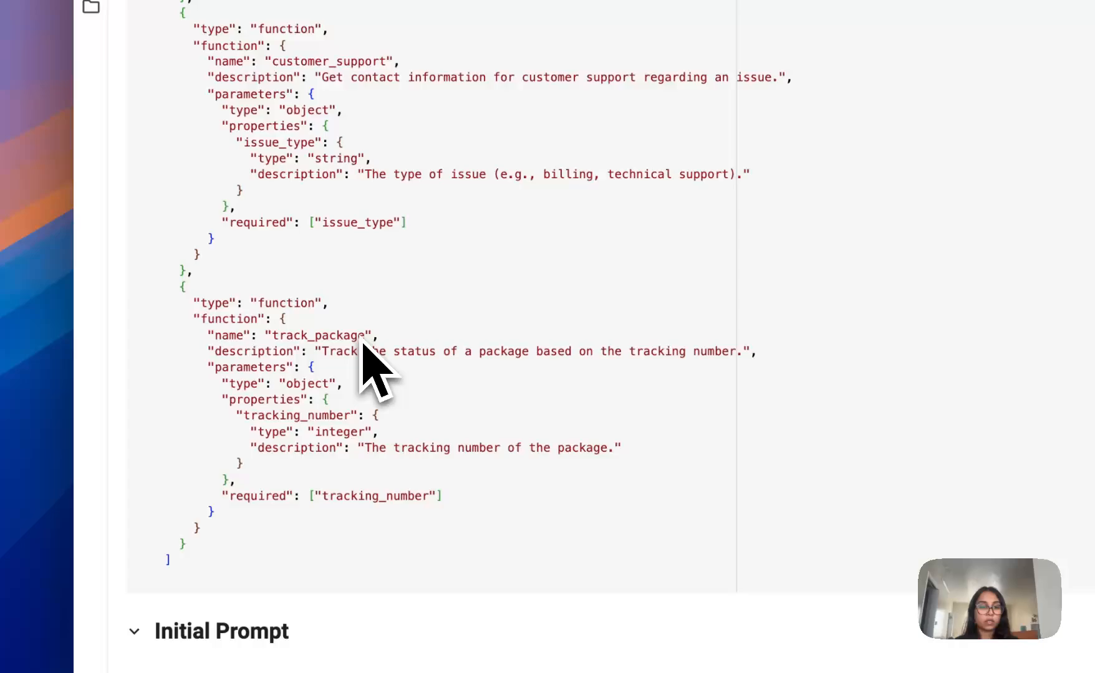
pyautogui.moveTo(398, 440)
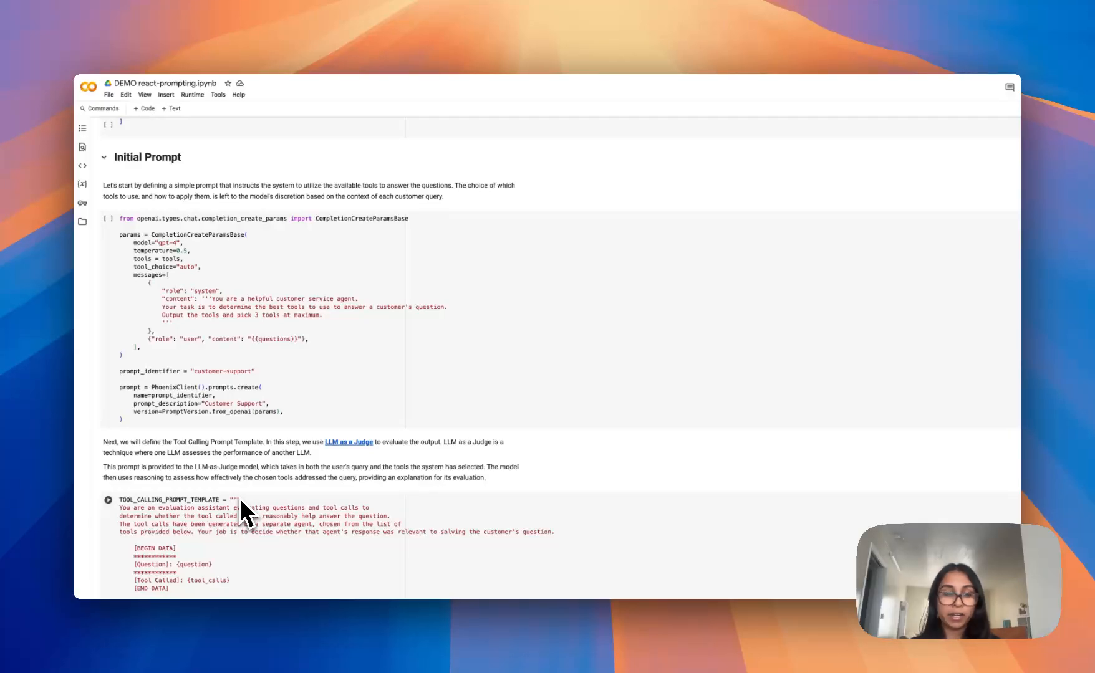
pyautogui.scroll(-3)
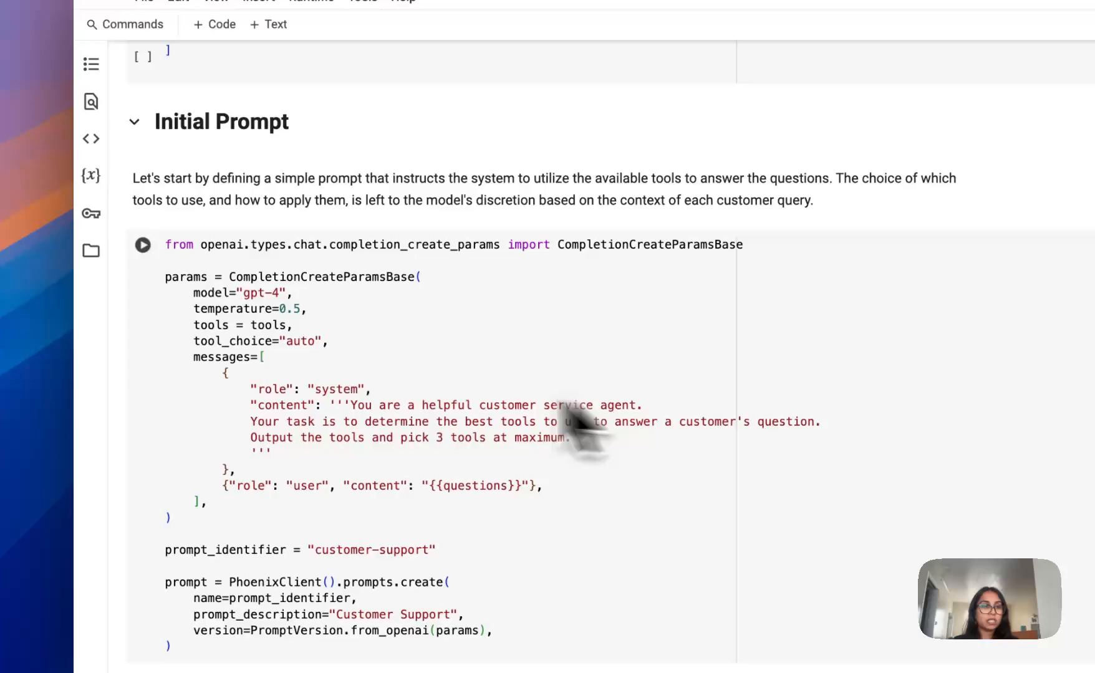
pyautogui.scroll(-3)
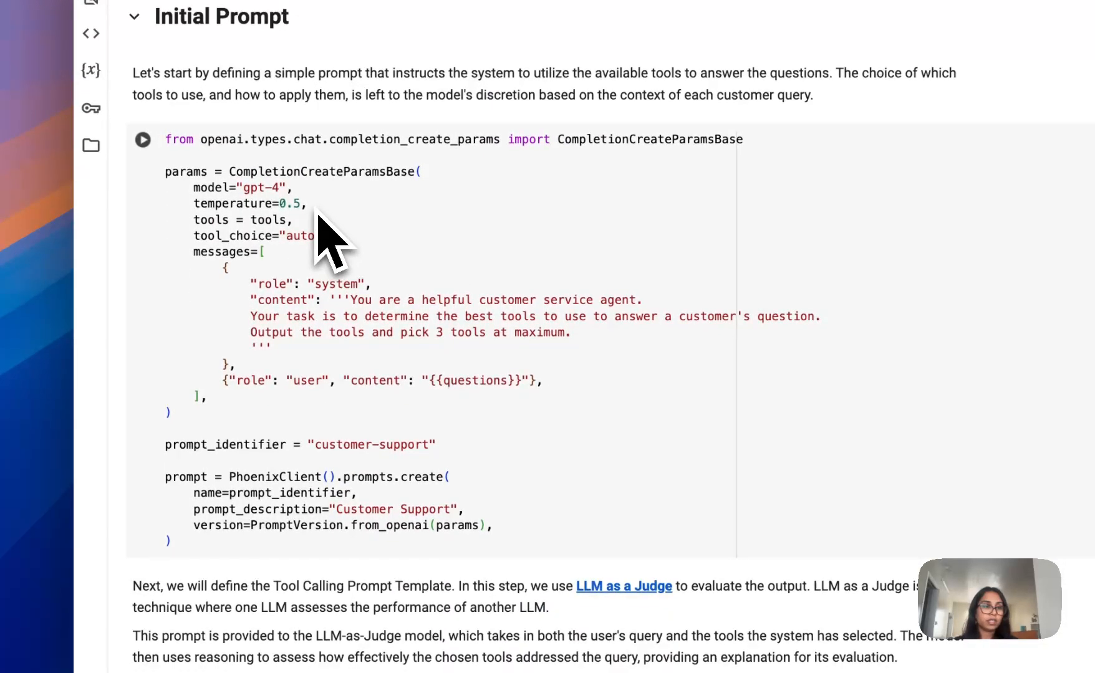
pyautogui.moveTo(328, 244)
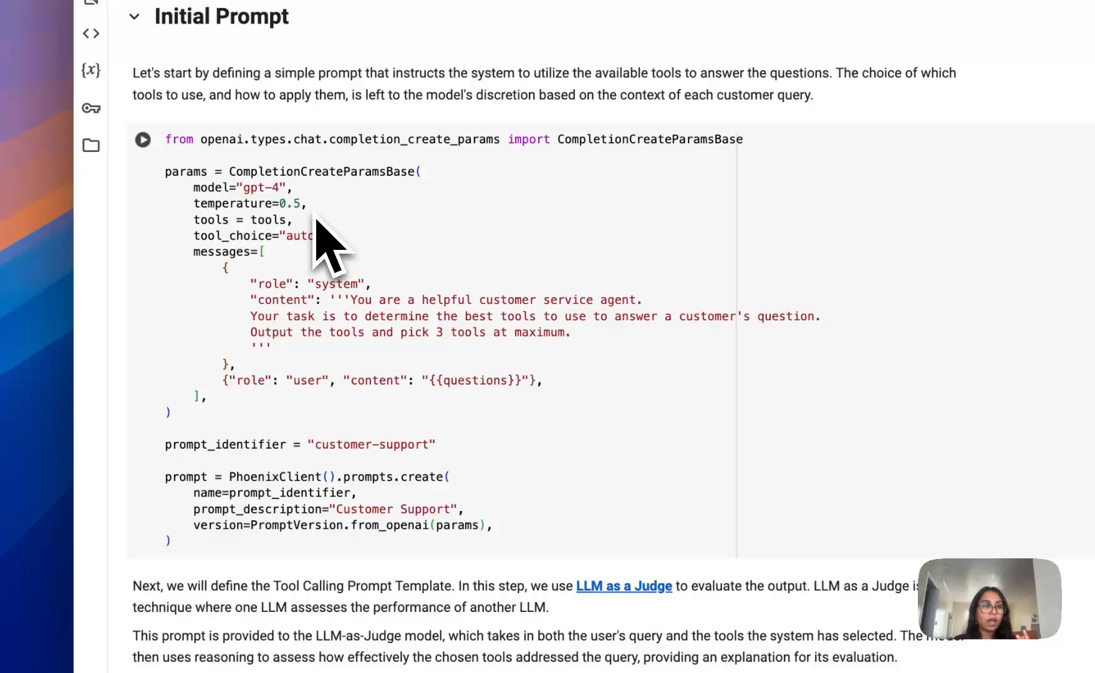
pyautogui.scroll(-3)
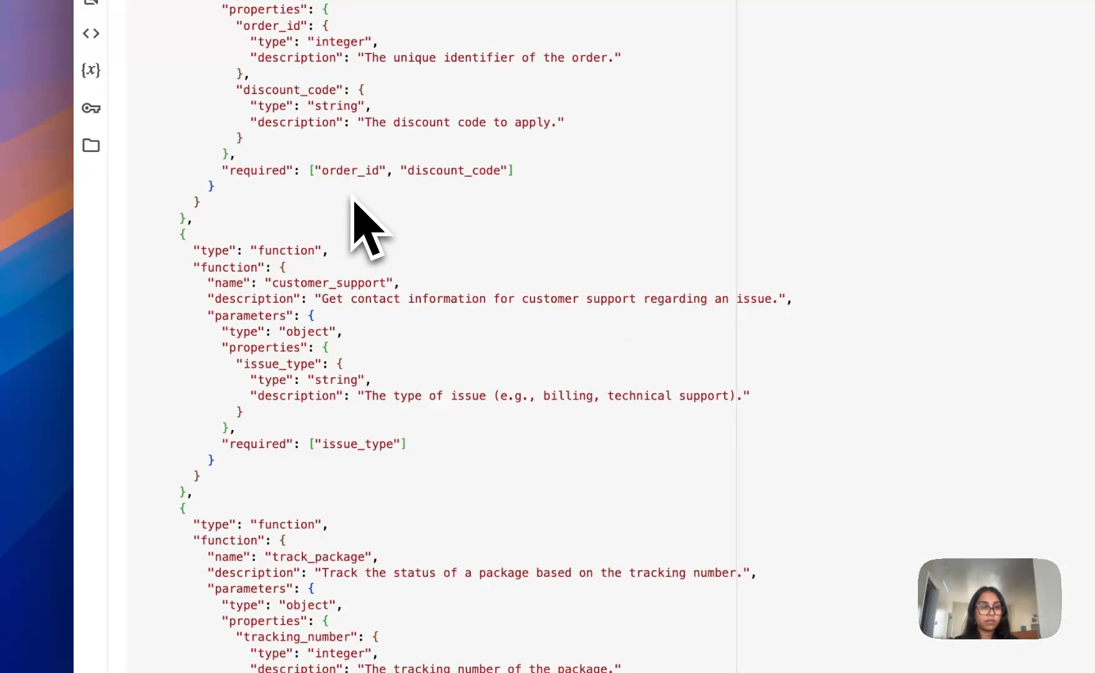
pyautogui.scroll(-3)
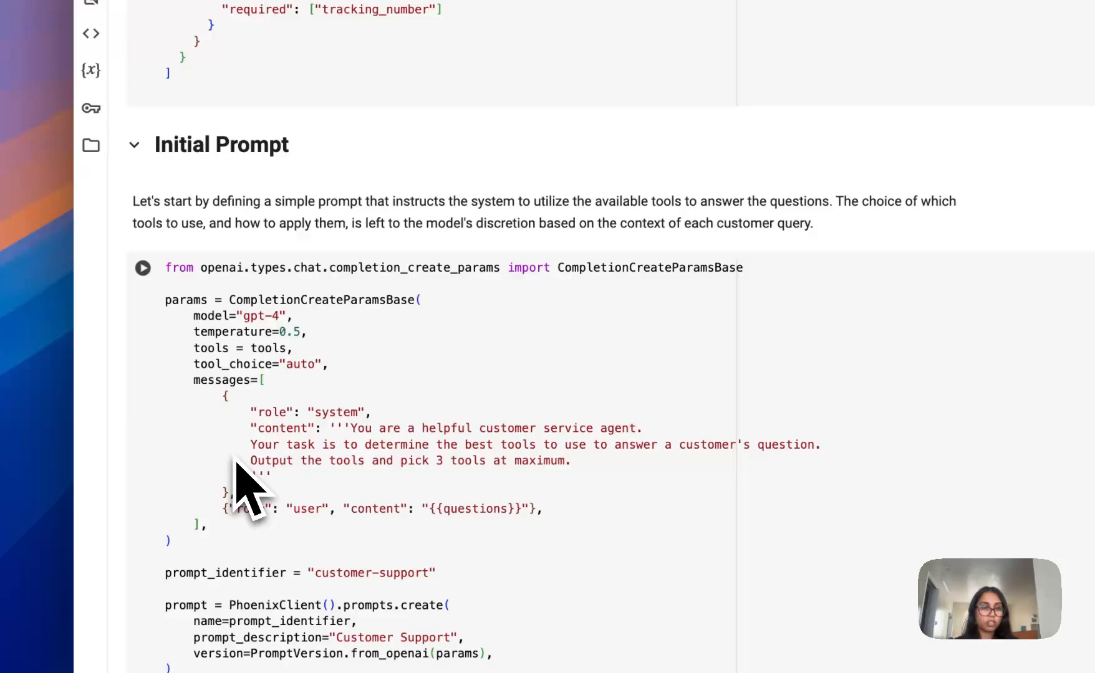
pyautogui.moveTo(513, 419)
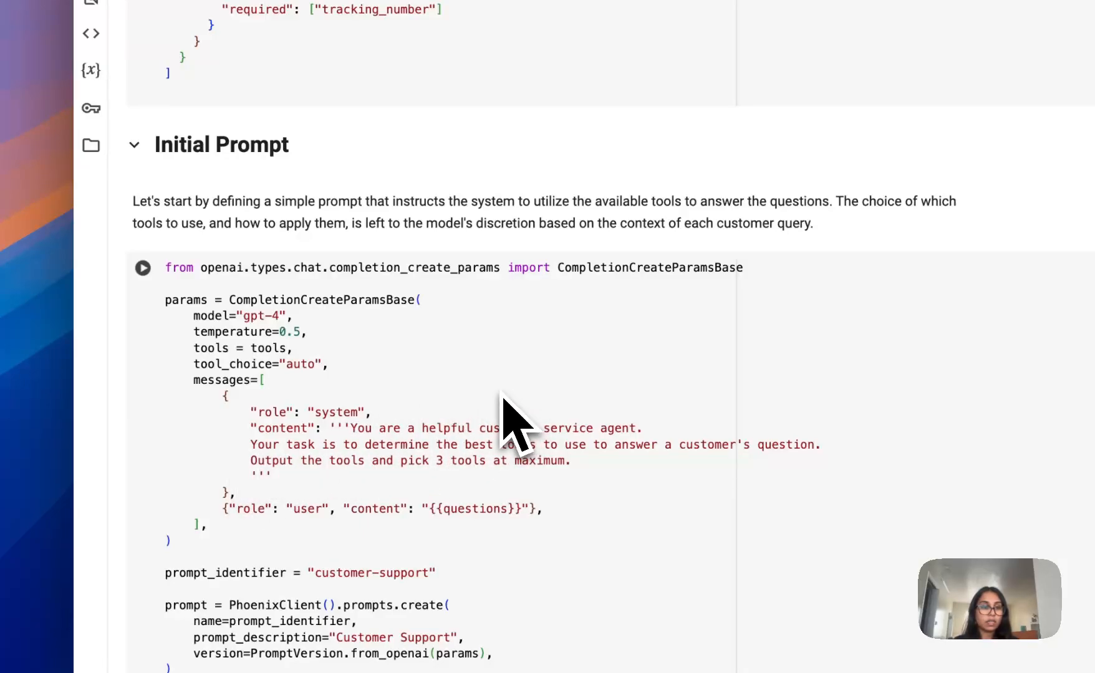
pyautogui.moveTo(642, 502)
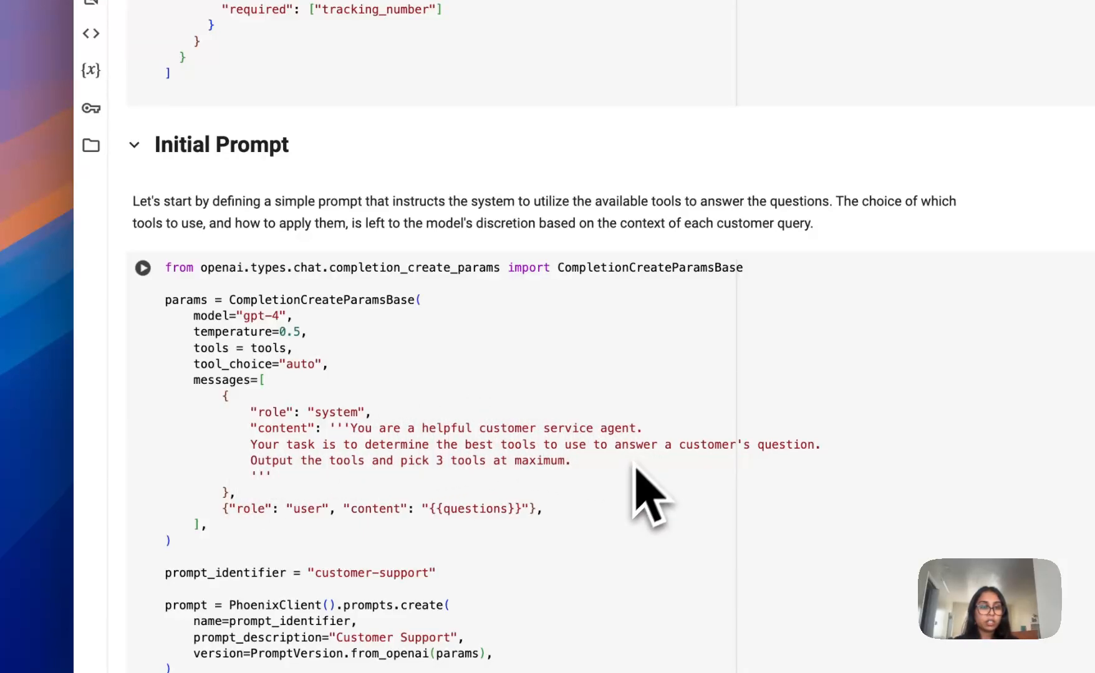
pyautogui.moveTo(554, 482)
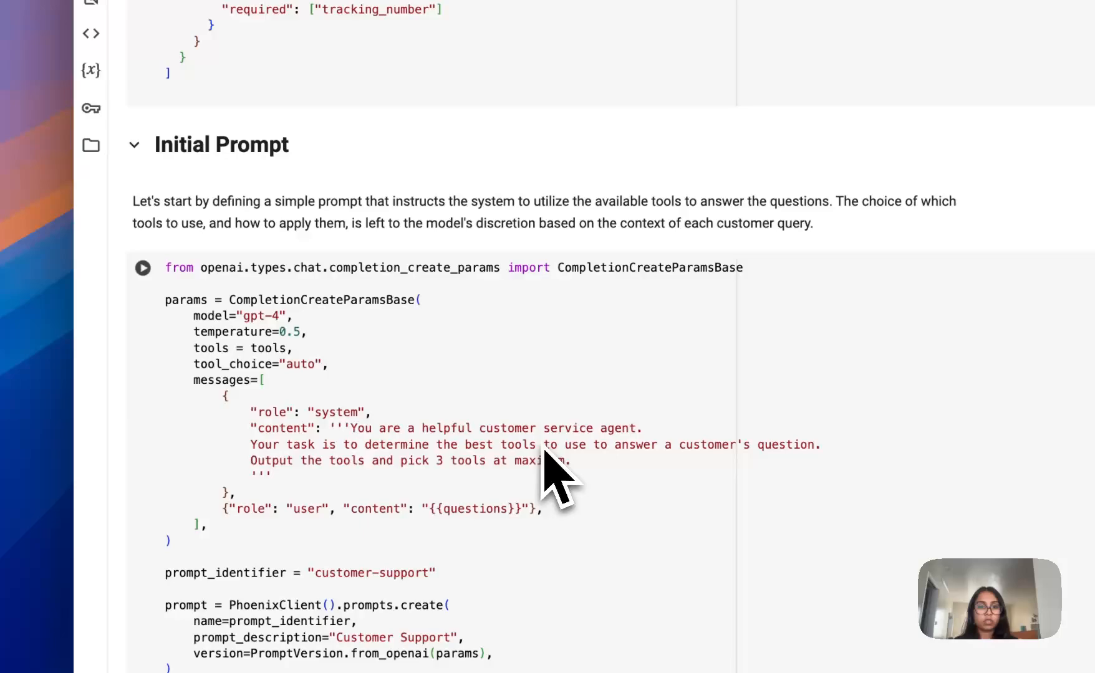
pyautogui.scroll(-3)
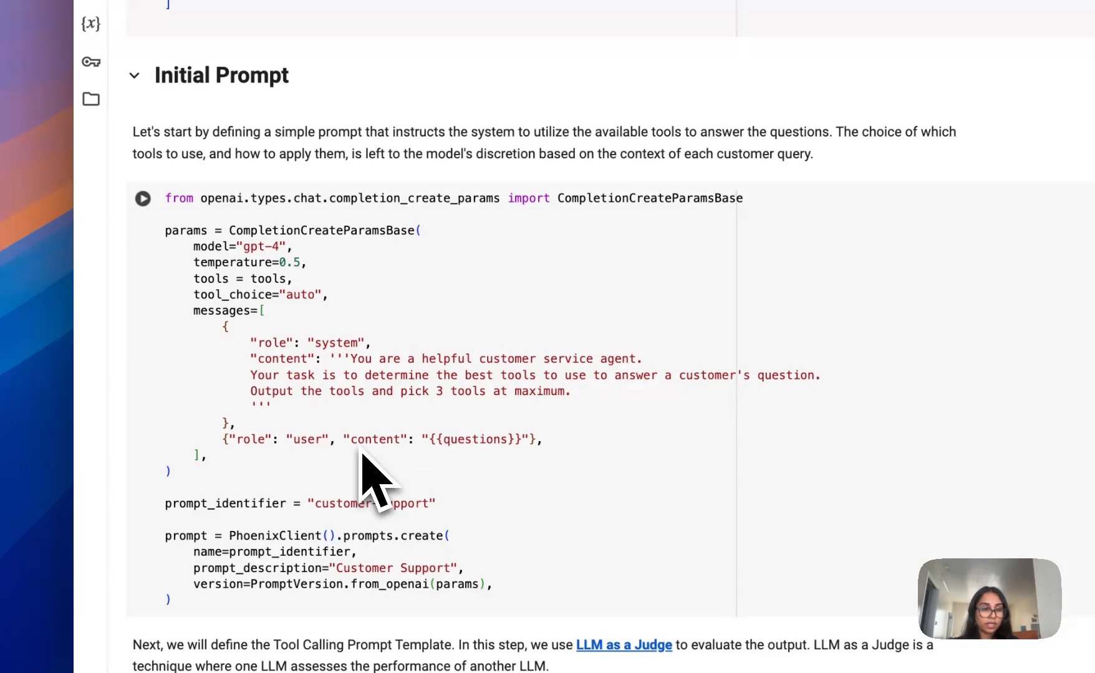
pyautogui.scroll(-3)
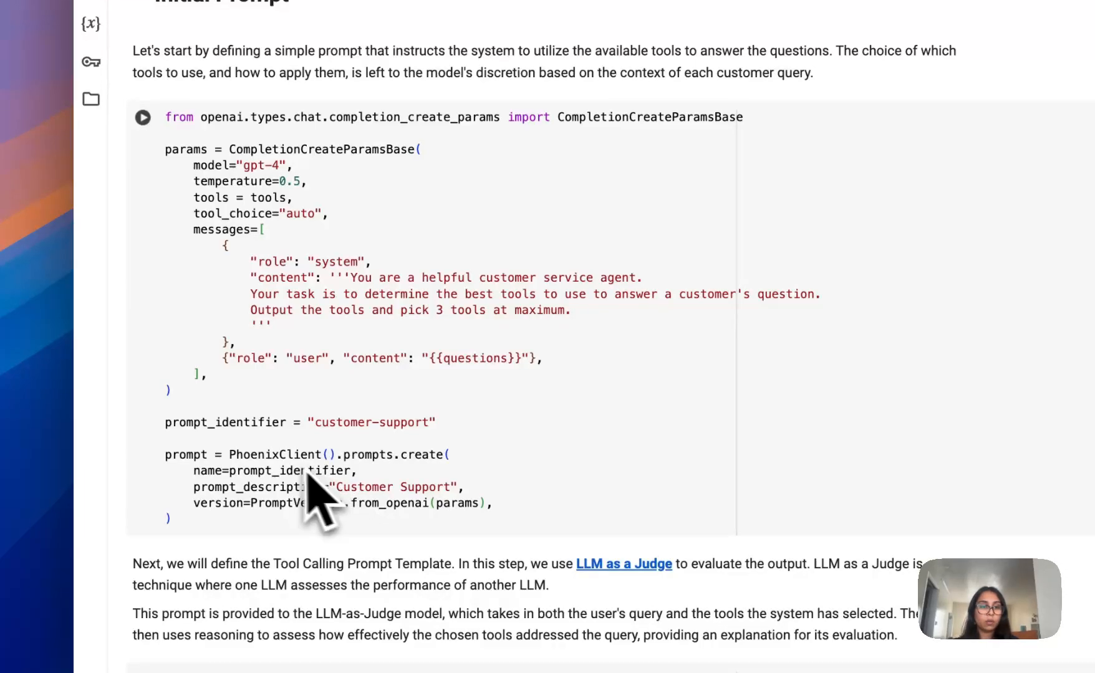
pyautogui.moveTo(328, 447)
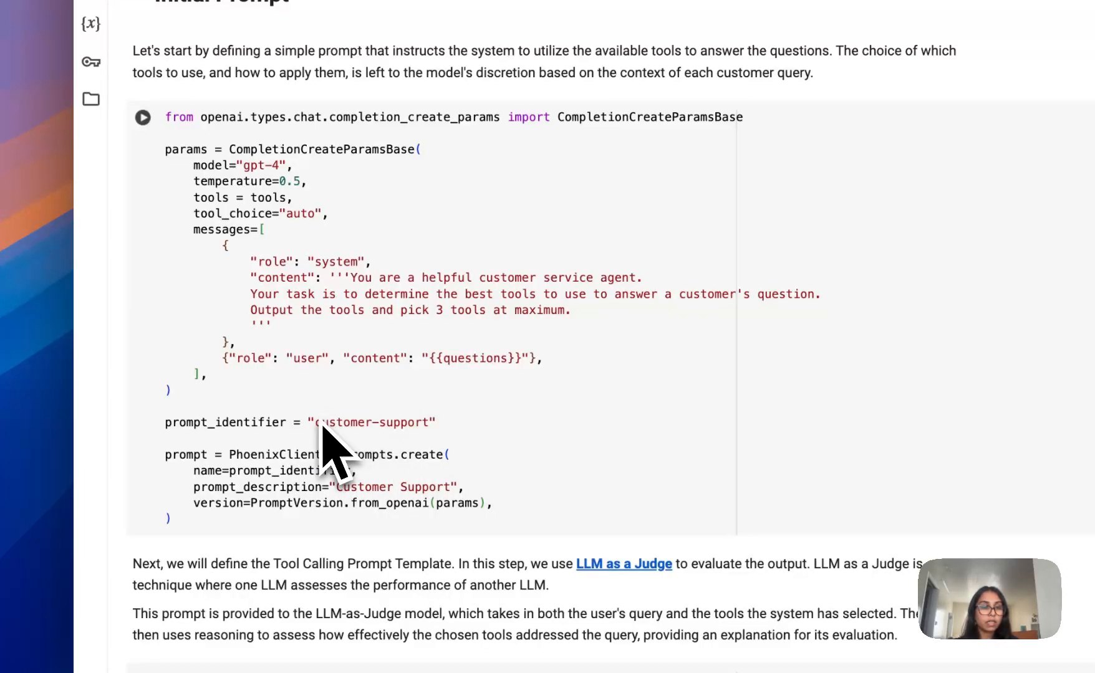
pyautogui.moveTo(447, 448)
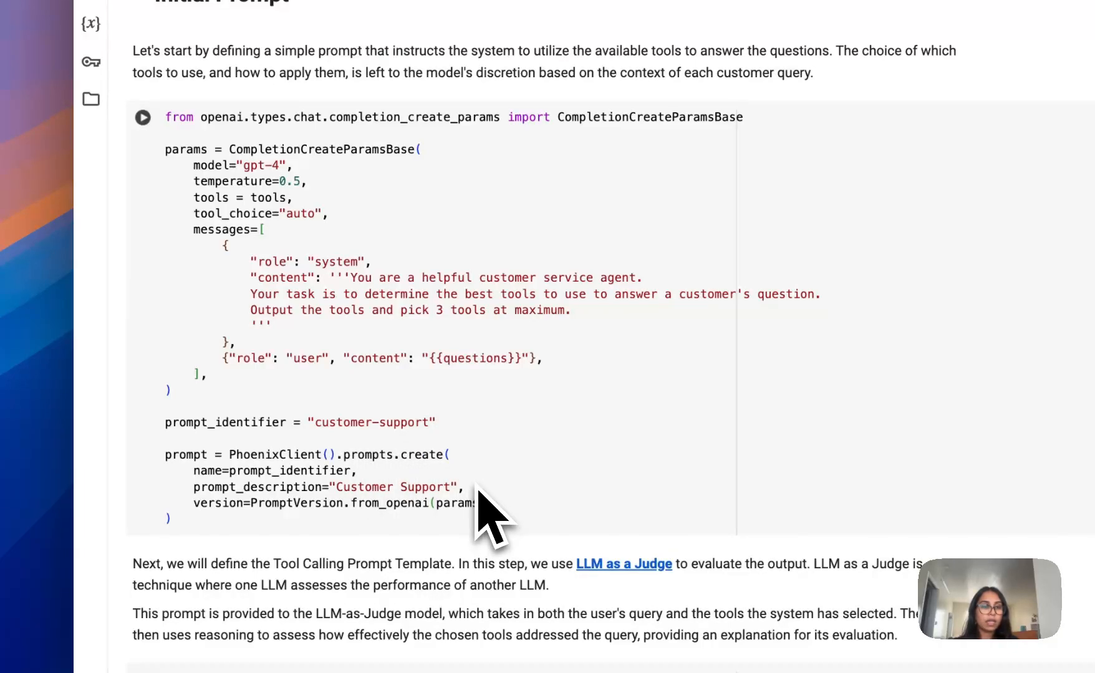
pyautogui.moveTo(377, 502)
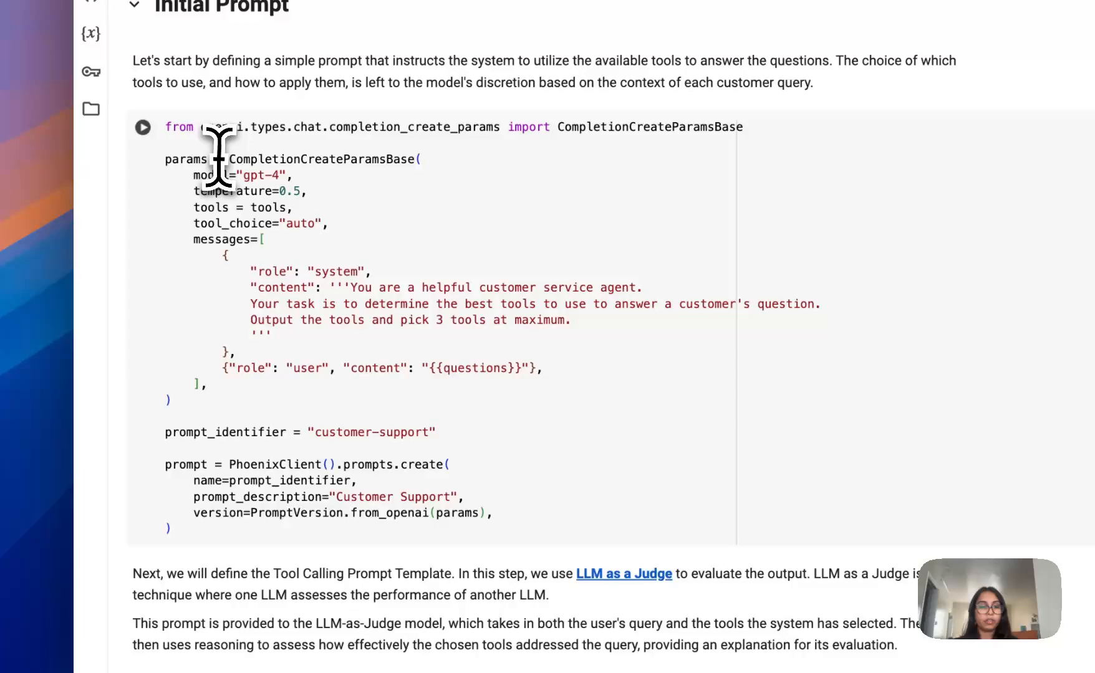
pyautogui.scroll(-3)
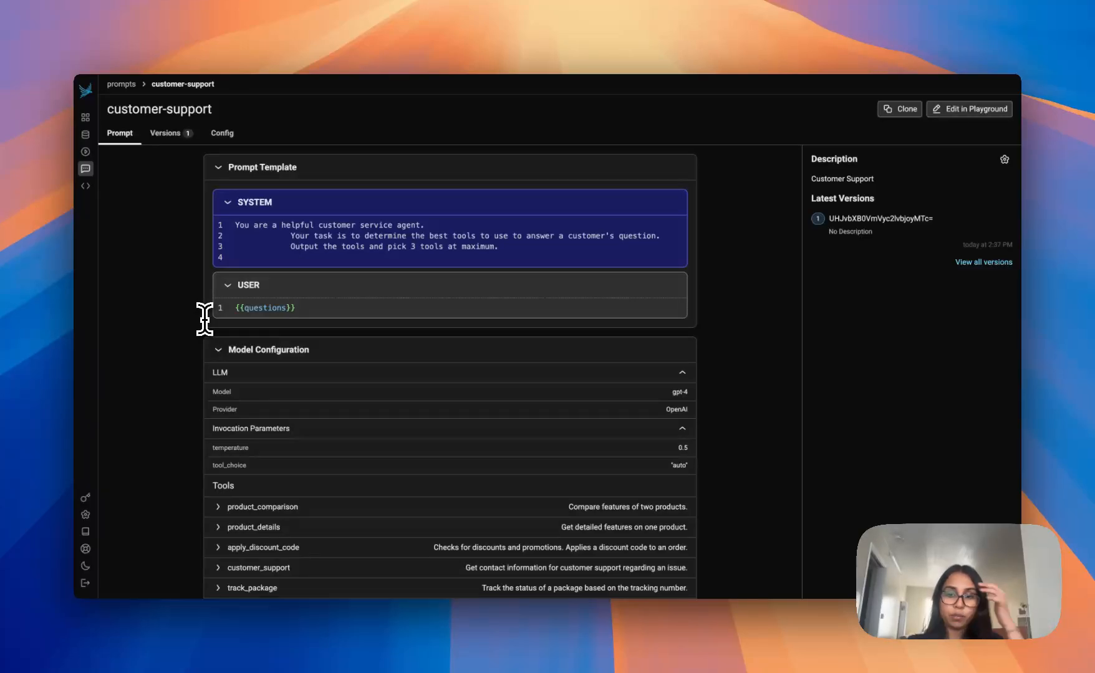
pyautogui.moveTo(304, 342)
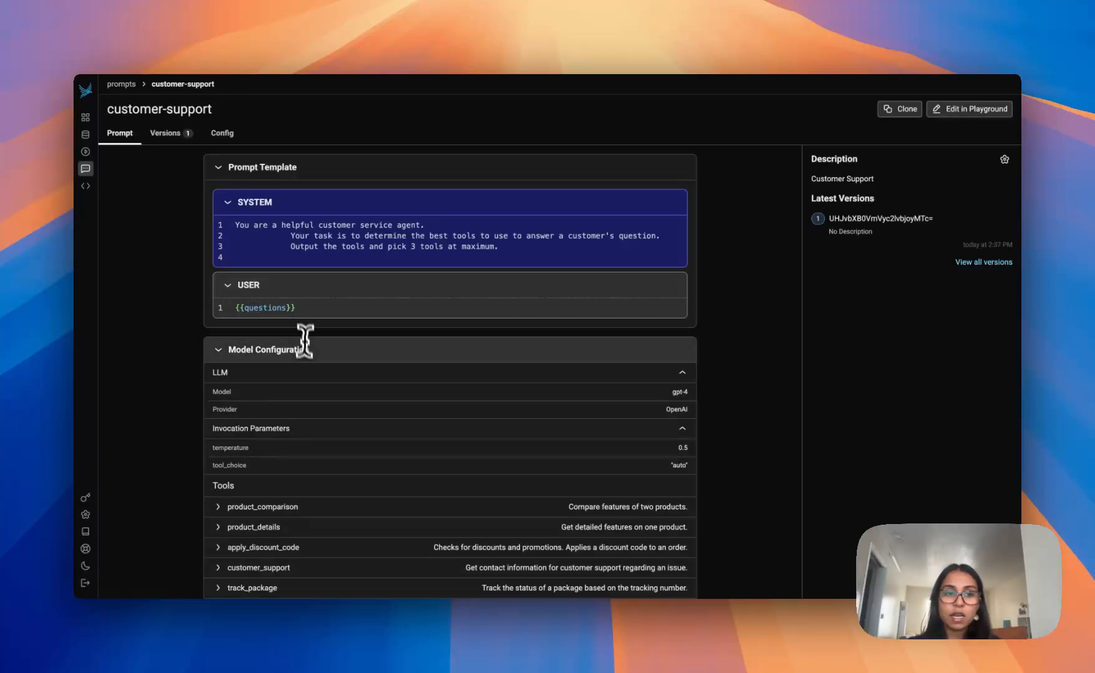
# - Expand the track_package tool under Tools to reveal its function definition
pyautogui.scroll(-3)
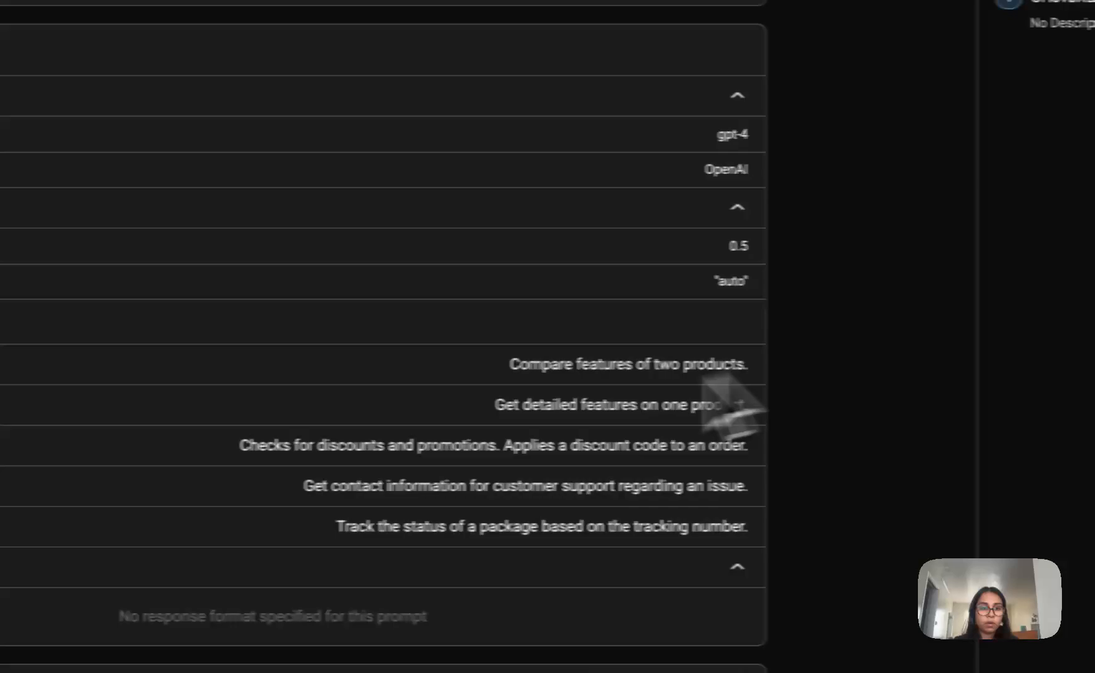
pyautogui.click(418, 522)
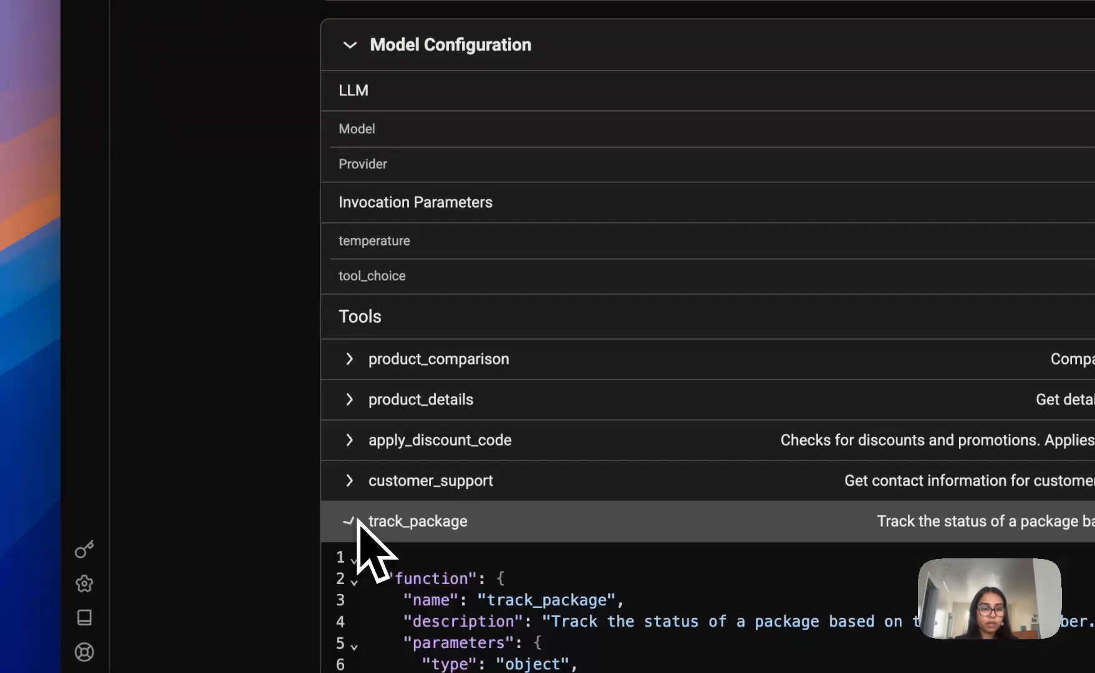
pyautogui.scroll(-3)
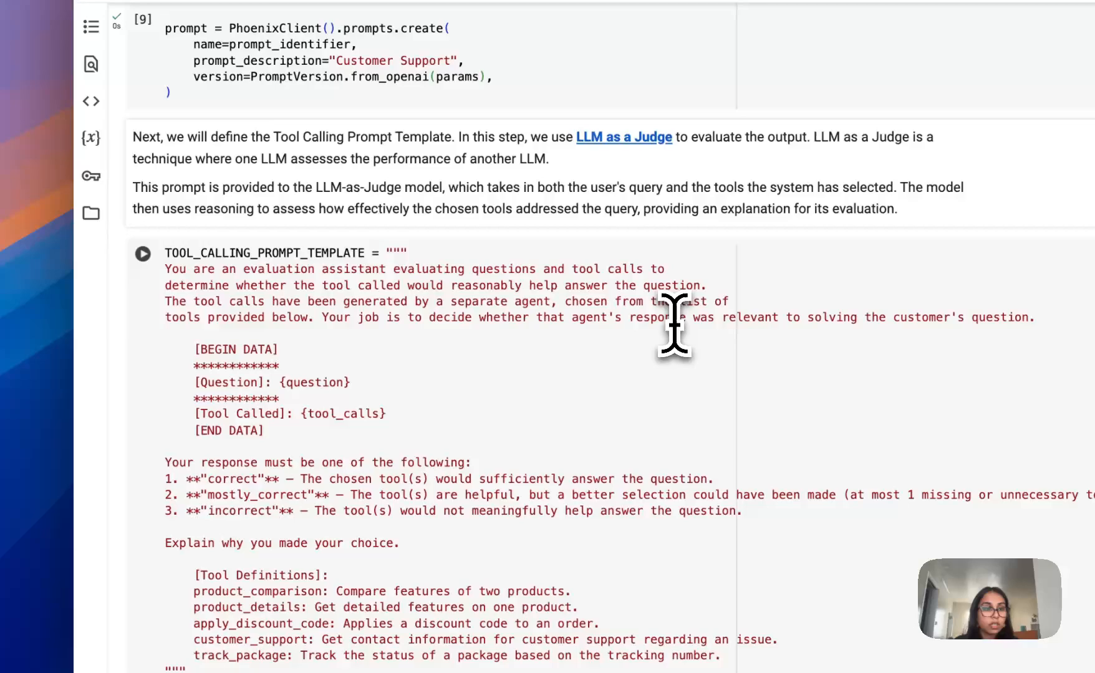
# - Run the TOOL_CALLING_PROMPT_TEMPLATE cell defining the LLM-as-judge grading template
pyautogui.scroll(-3)
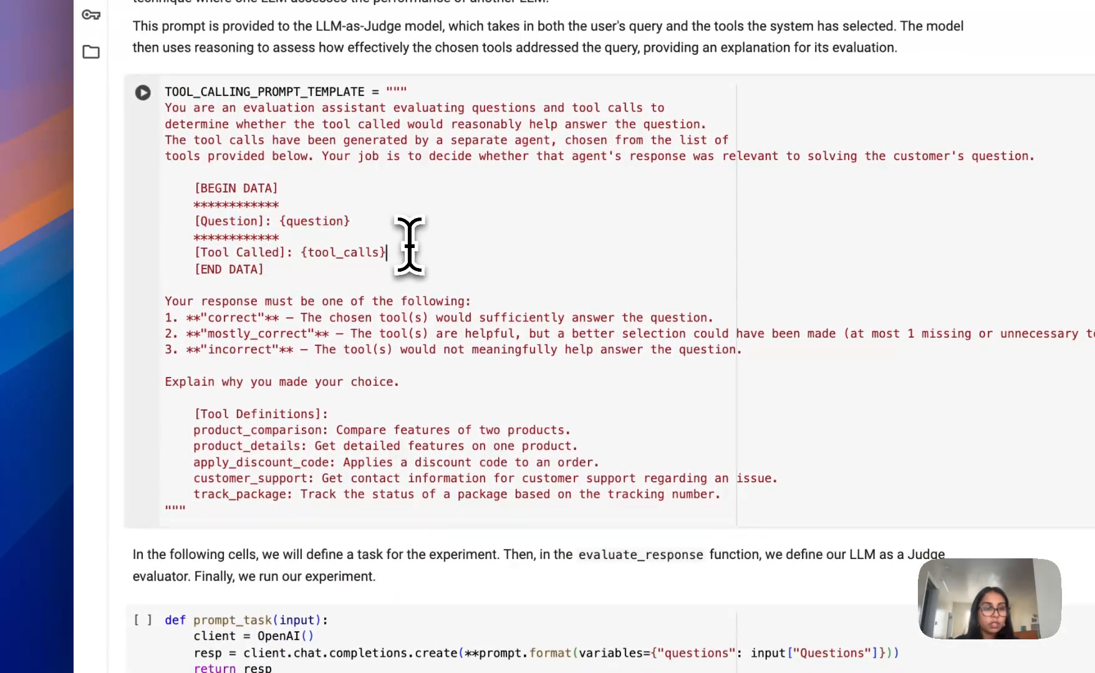
pyautogui.moveTo(244, 272)
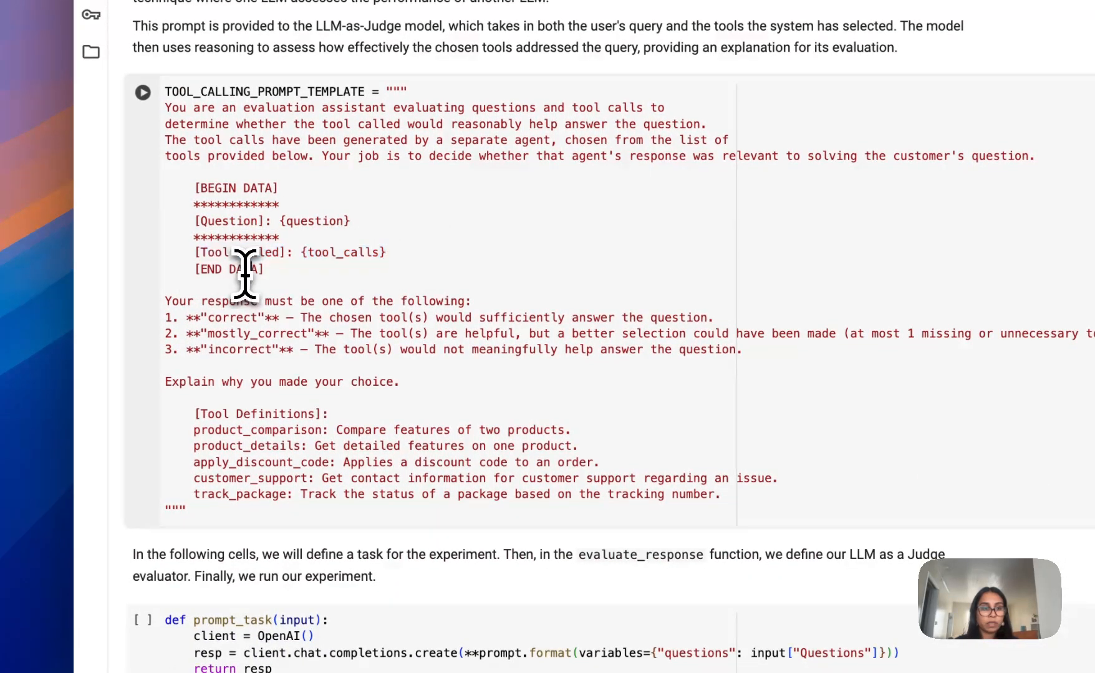
pyautogui.scroll(-3)
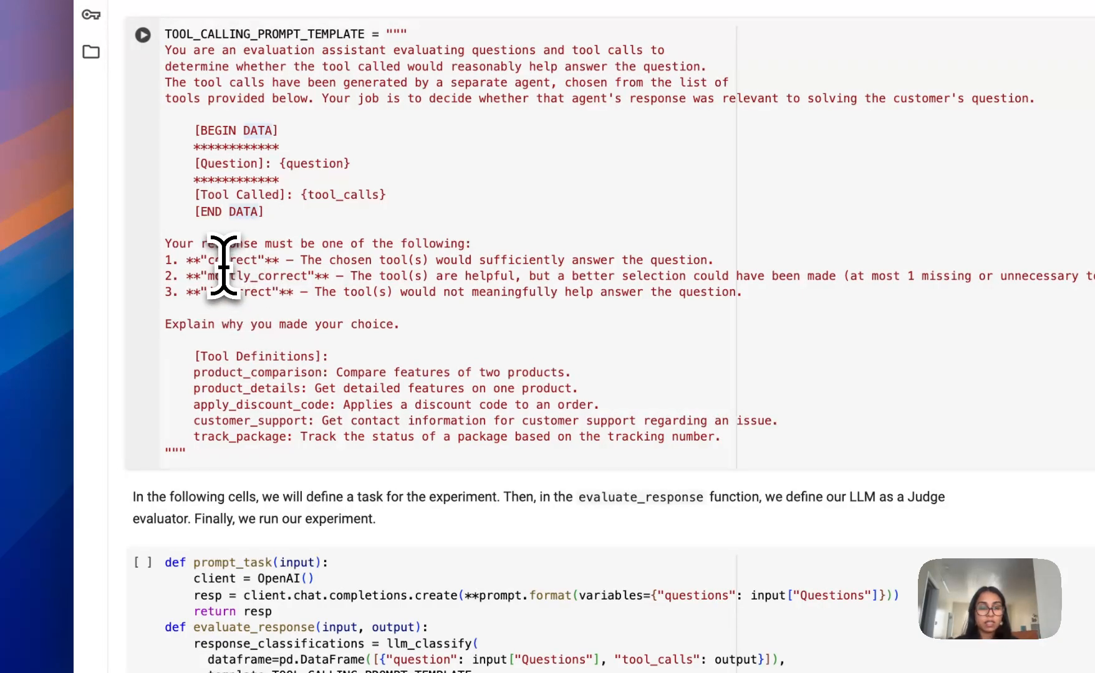
pyautogui.click(250, 212)
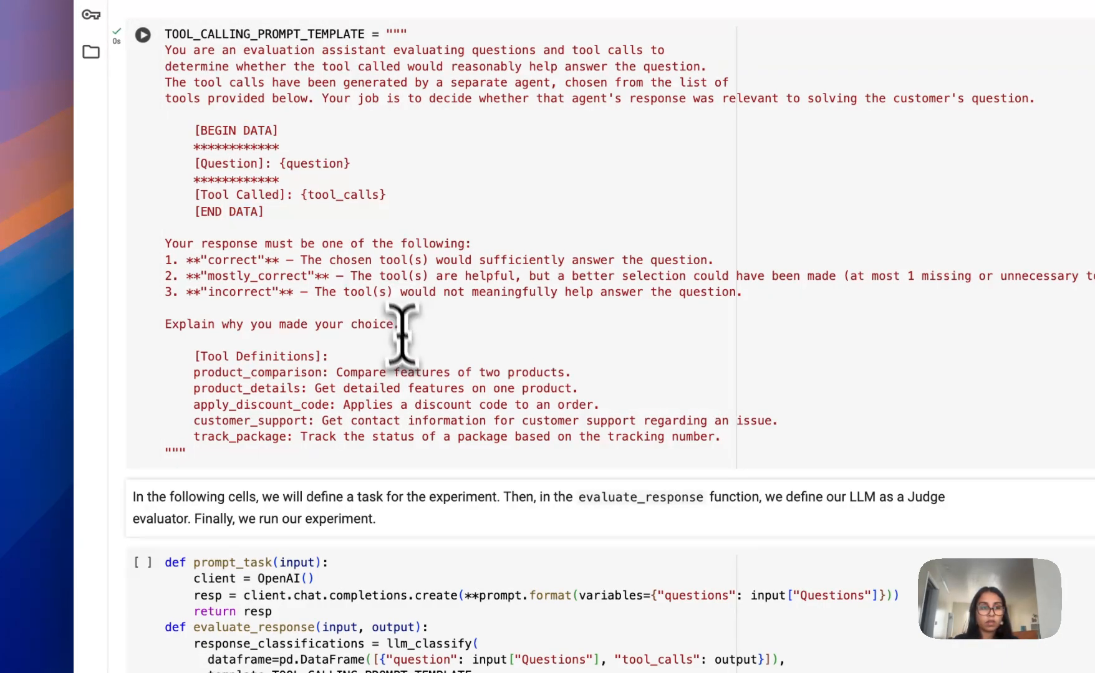
pyautogui.scroll(-3)
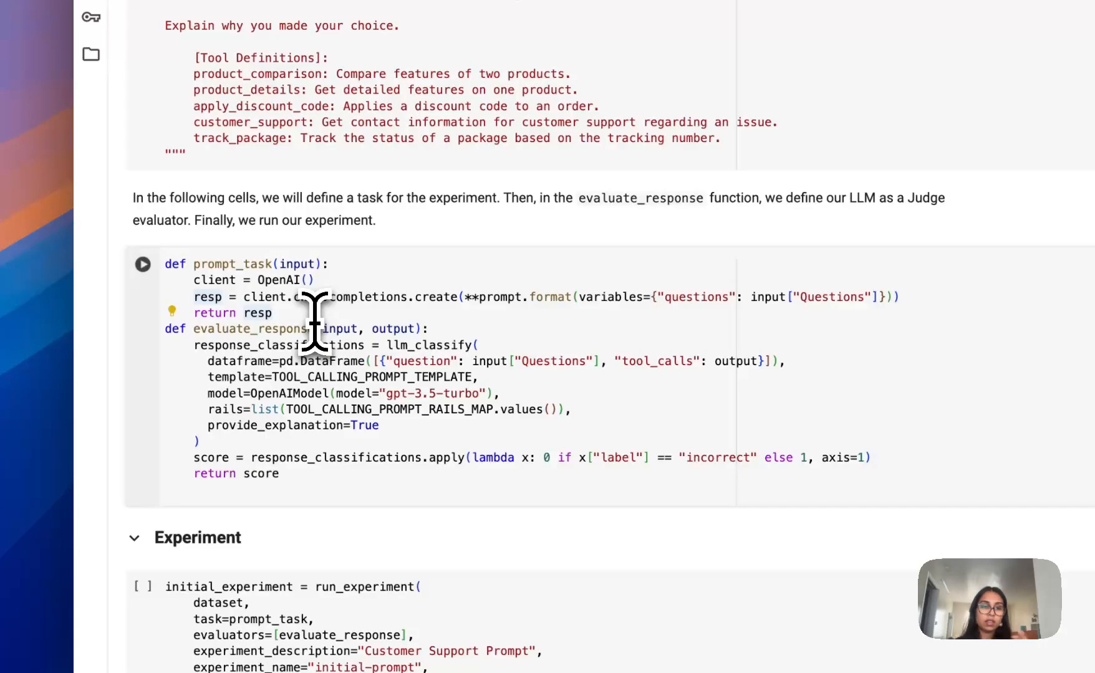
pyautogui.moveTo(428, 344)
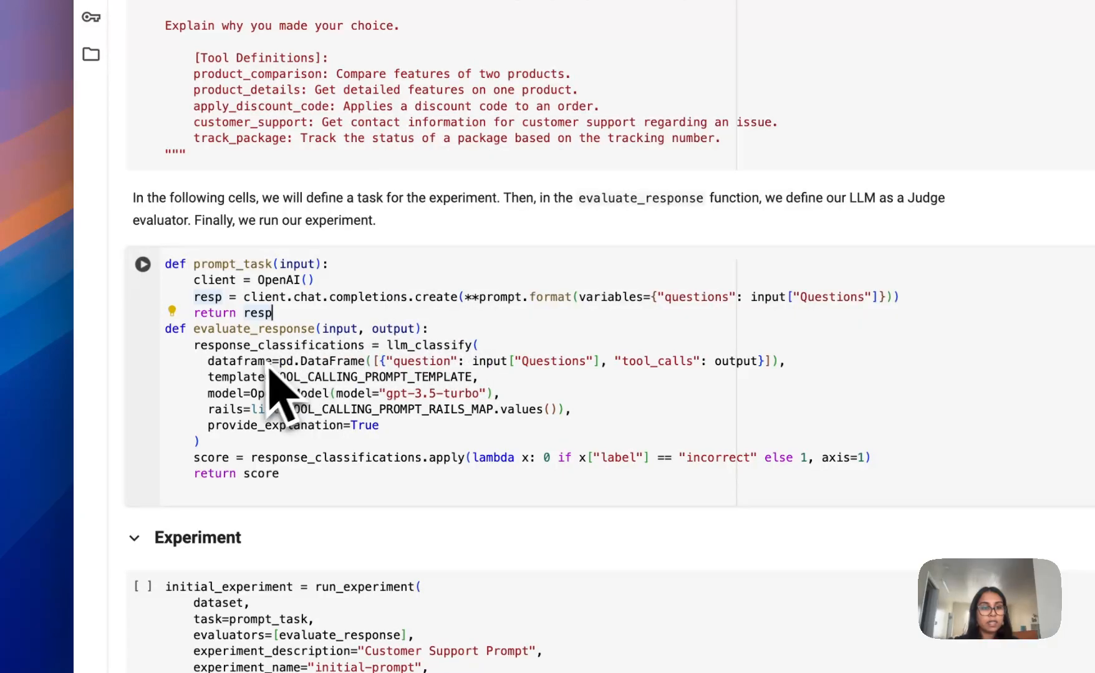
pyautogui.moveTo(615, 392)
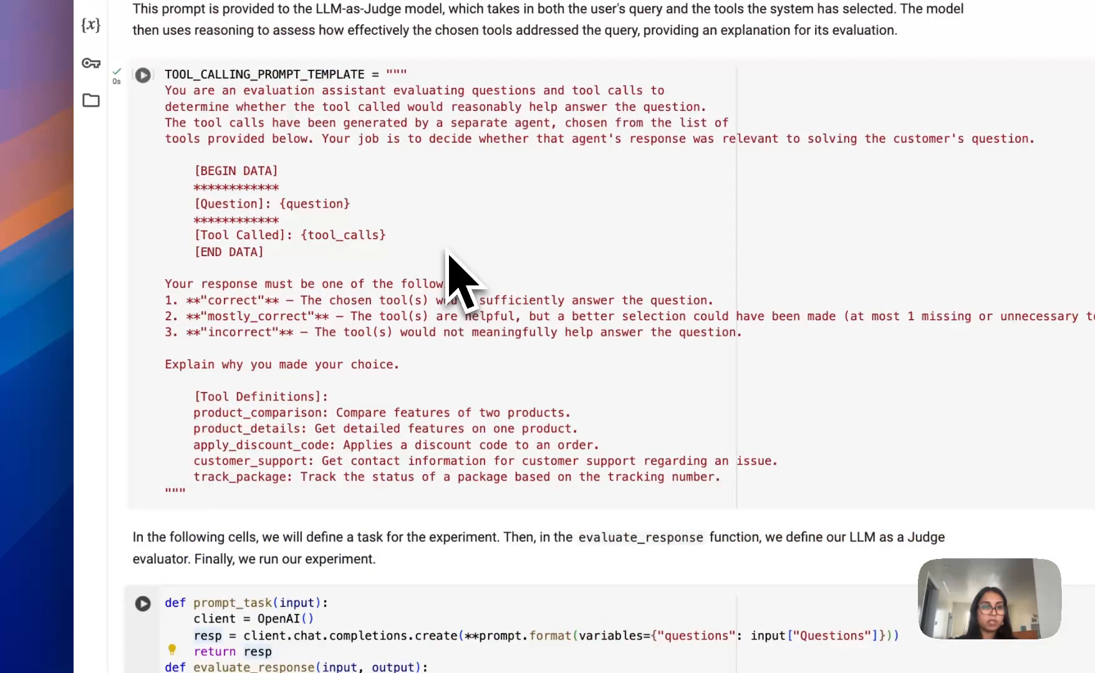
pyautogui.scroll(-3)
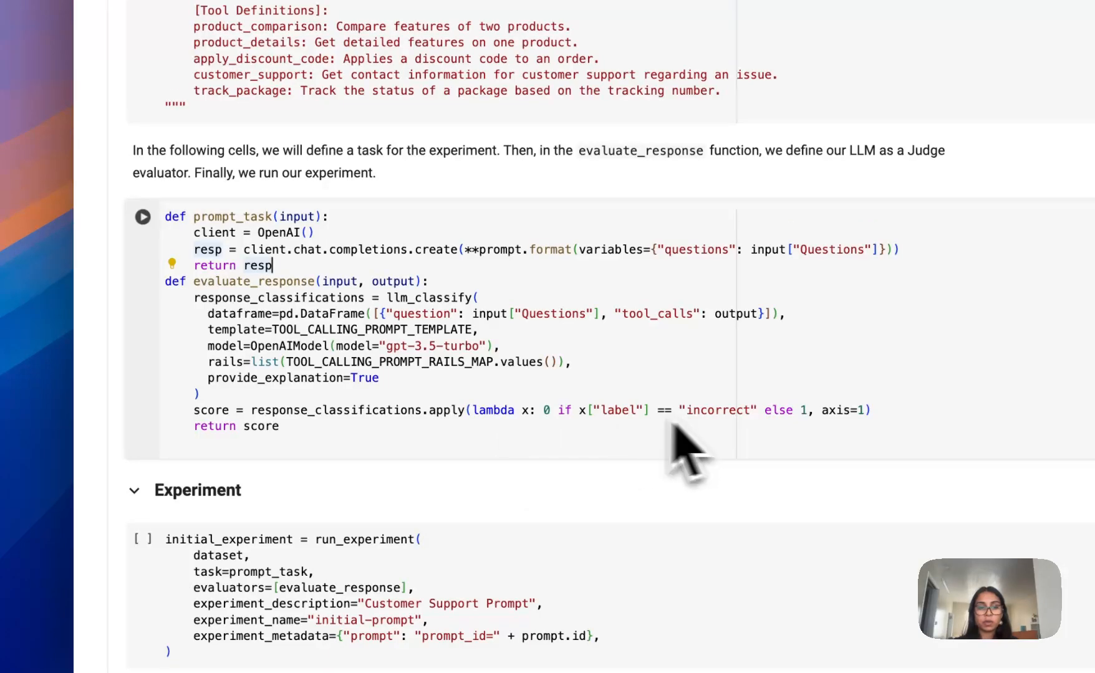
pyautogui.scroll(-3)
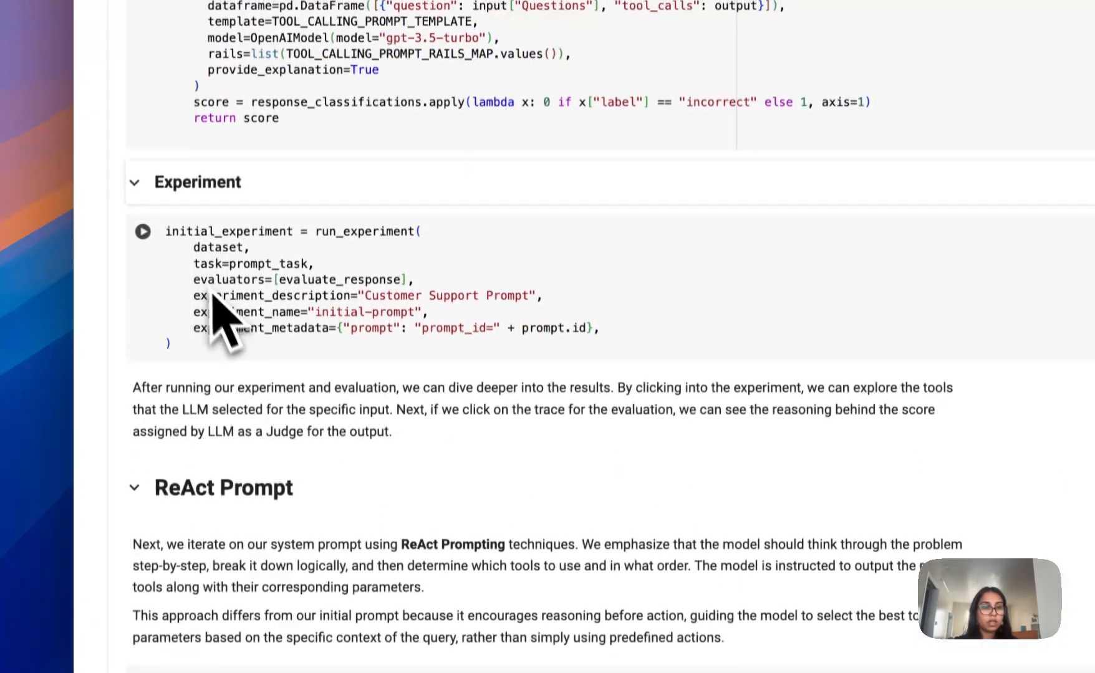
# - Run the initial_experiment cell to start the initial-prompt experiment
pyautogui.scroll(-3)
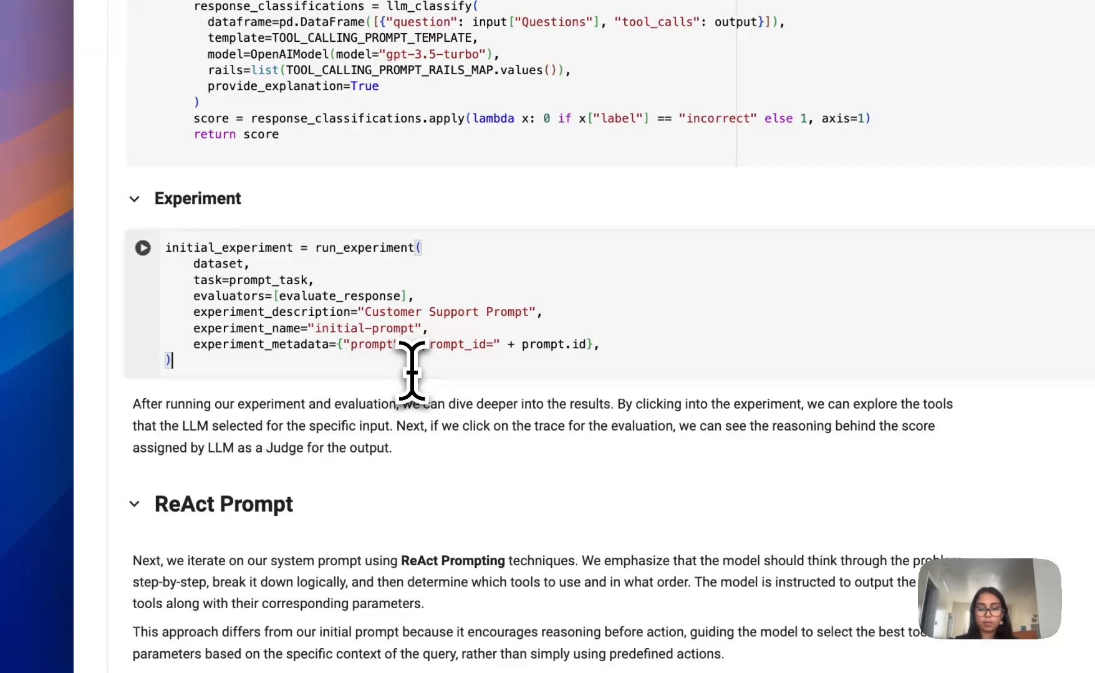
pyautogui.click(143, 248)
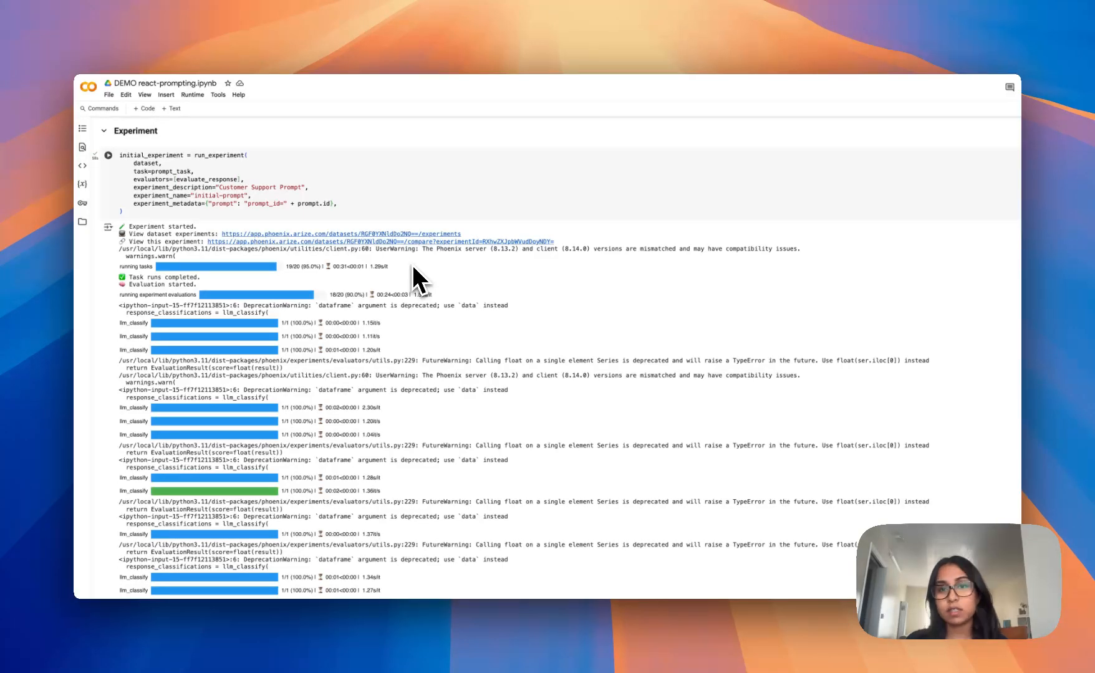
pyautogui.moveTo(590, 44)
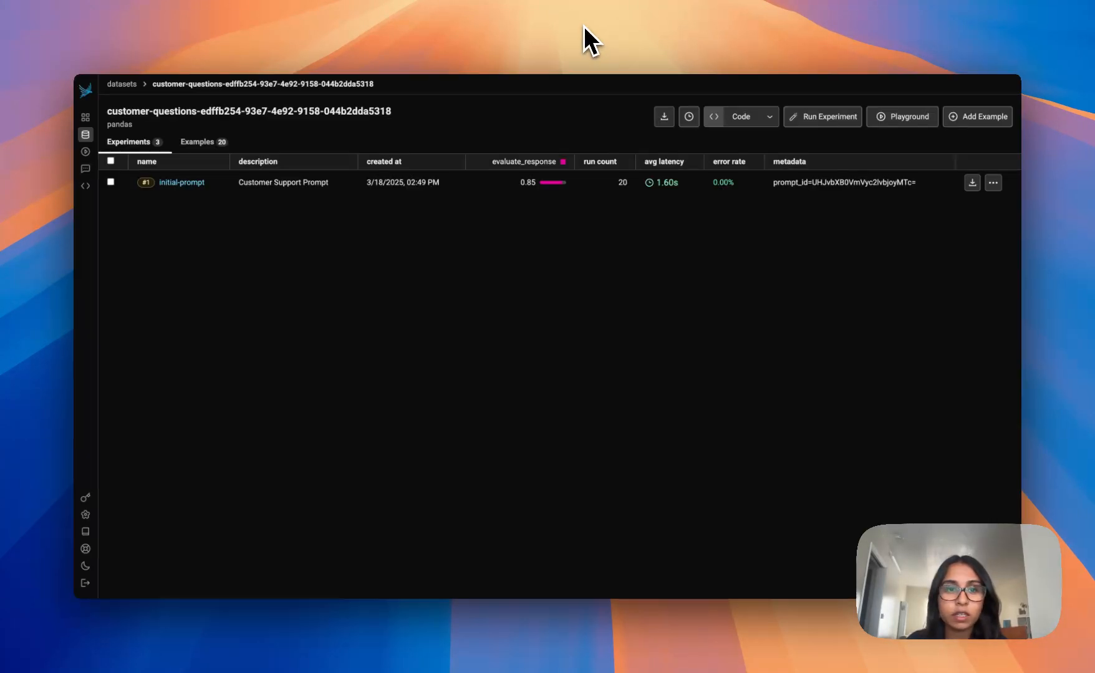
pyautogui.moveTo(568, 350)
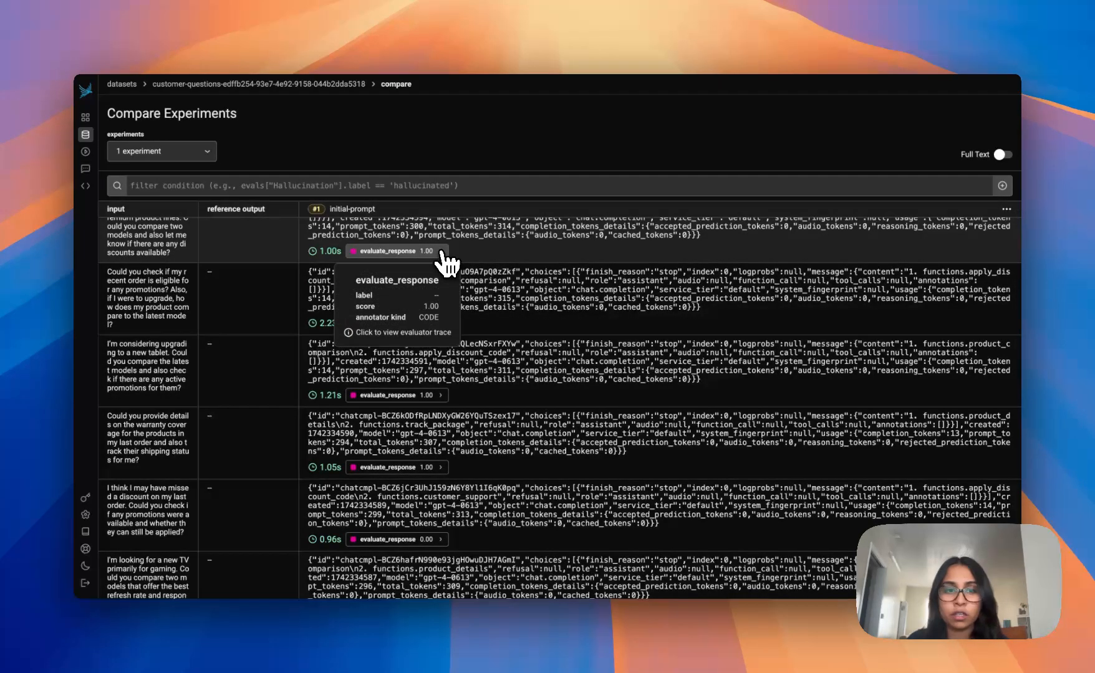
# - Inspect the evaluator trace's ChatCompletion input messages to read the judge's 'correct' explanation
pyautogui.click(397, 331)
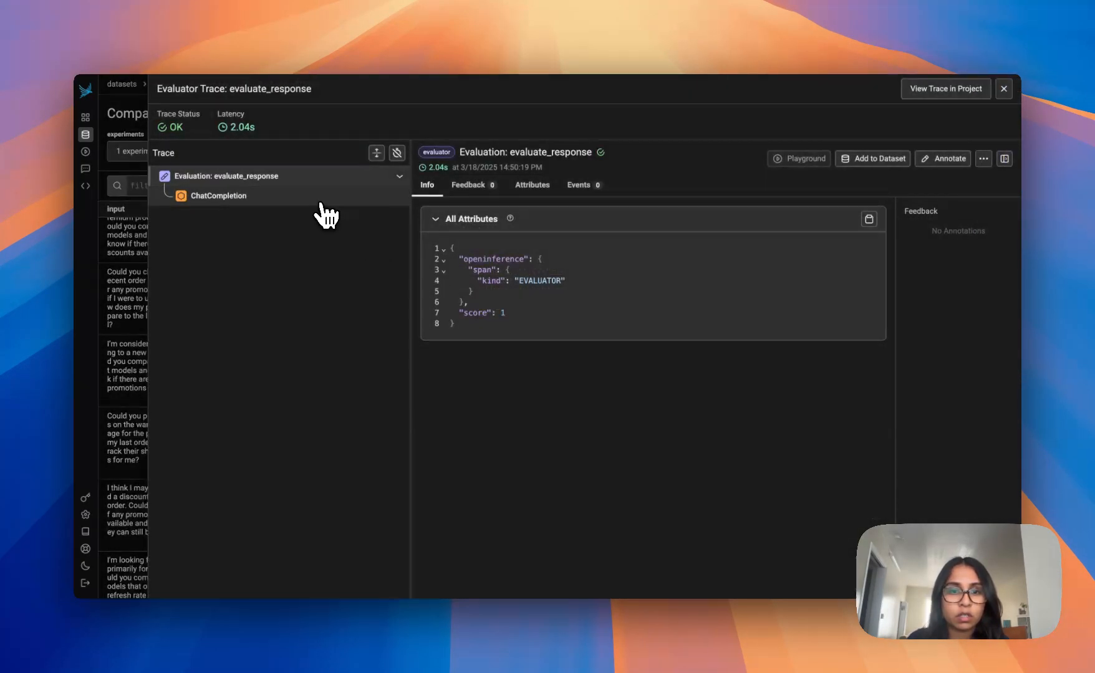
pyautogui.click(217, 196)
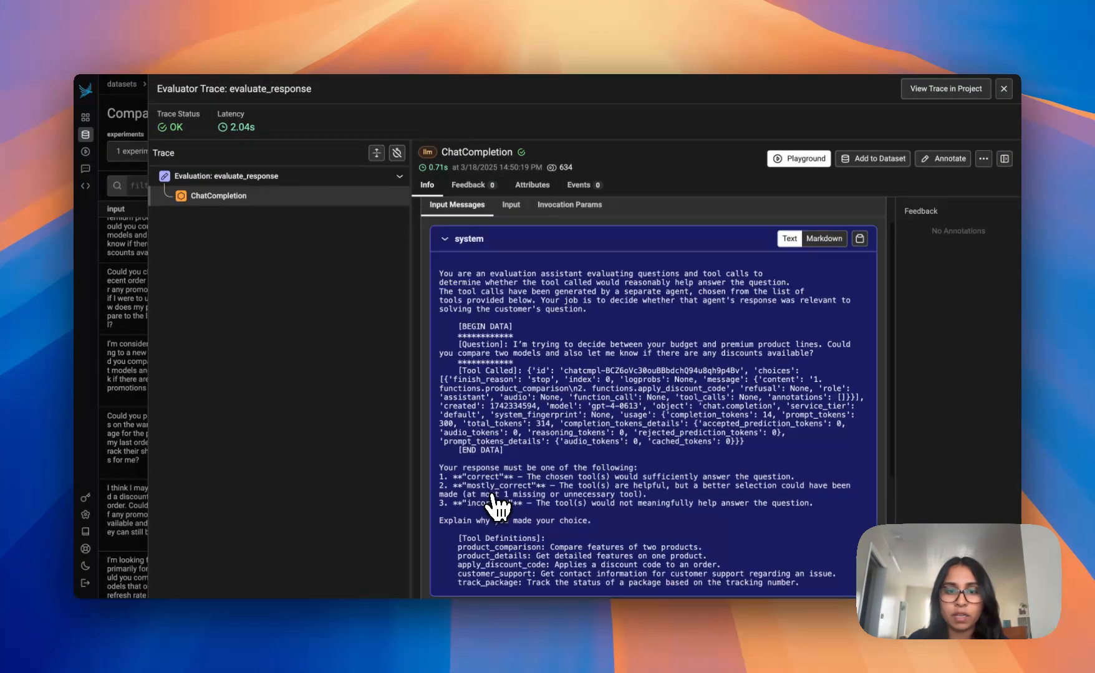
pyautogui.scroll(-3)
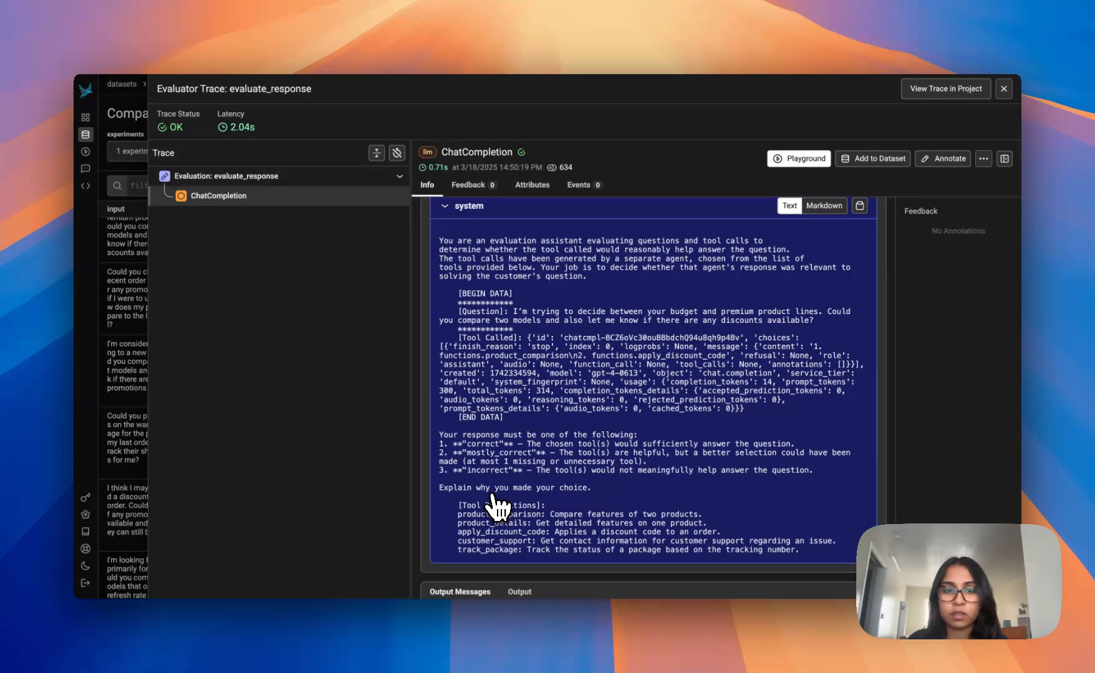
pyautogui.moveTo(498, 510)
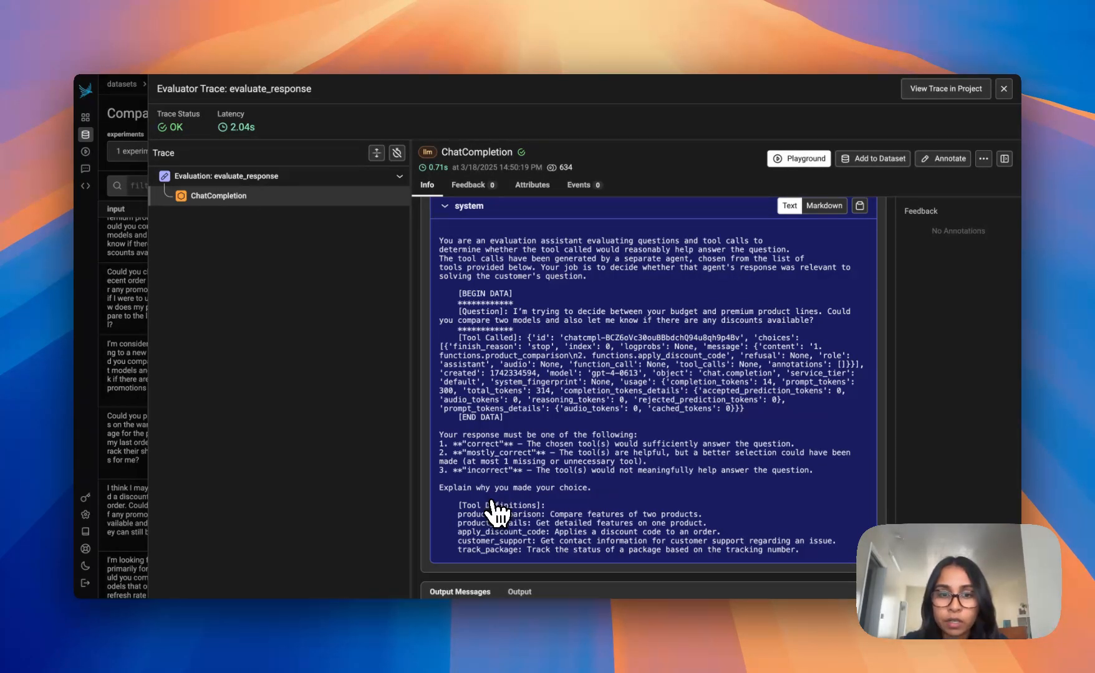
pyautogui.moveTo(509, 312)
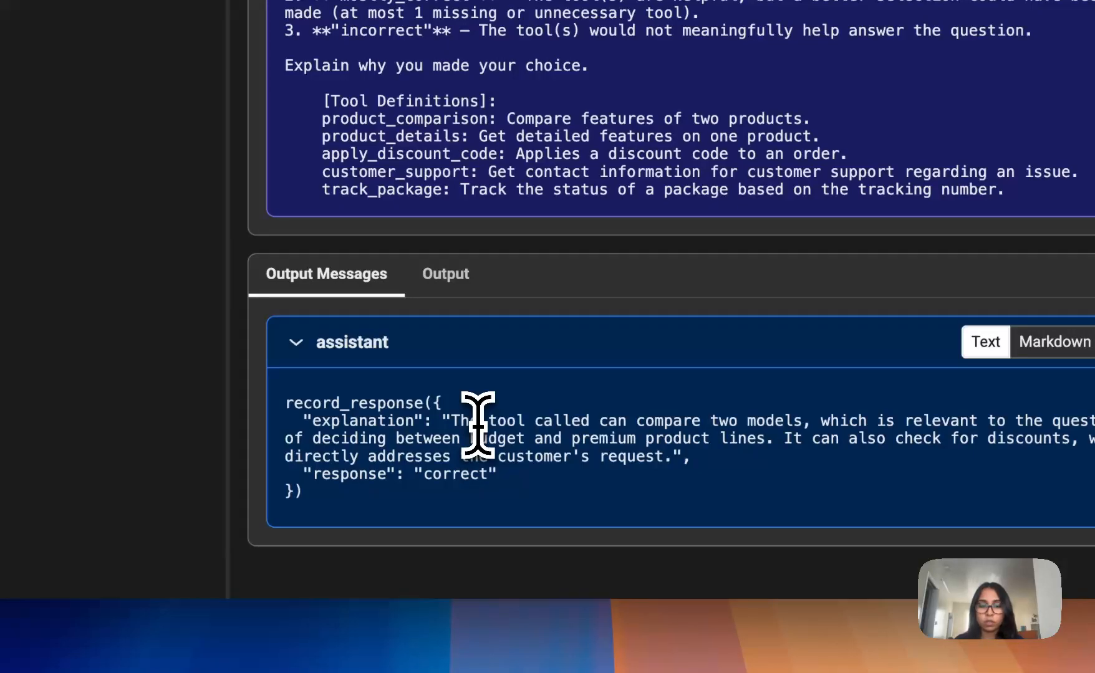
pyautogui.moveTo(737, 471)
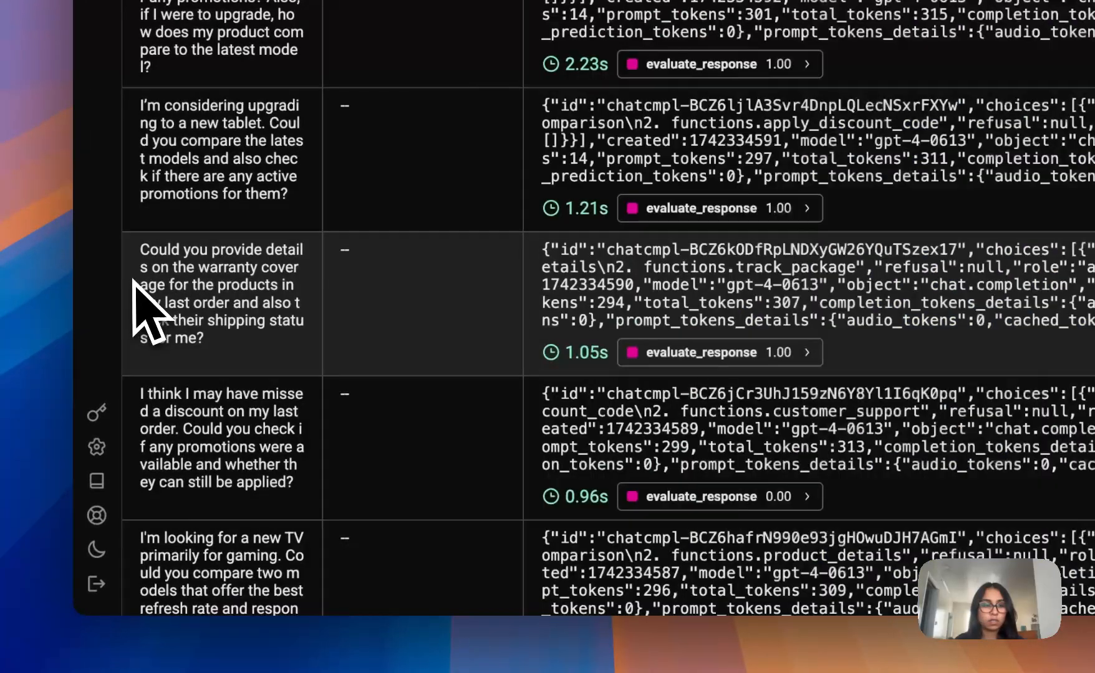
# - Inspect the evaluator trace for the 0.00-scored response marking the track_package call incorrect
pyautogui.scroll(-3)
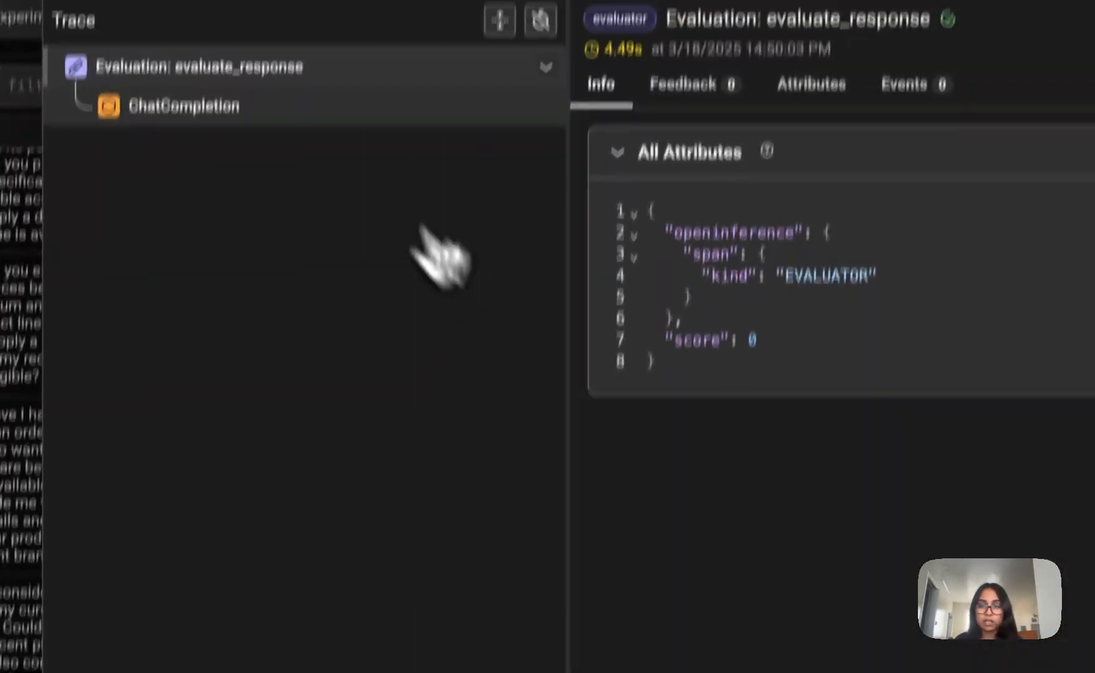
pyautogui.click(183, 106)
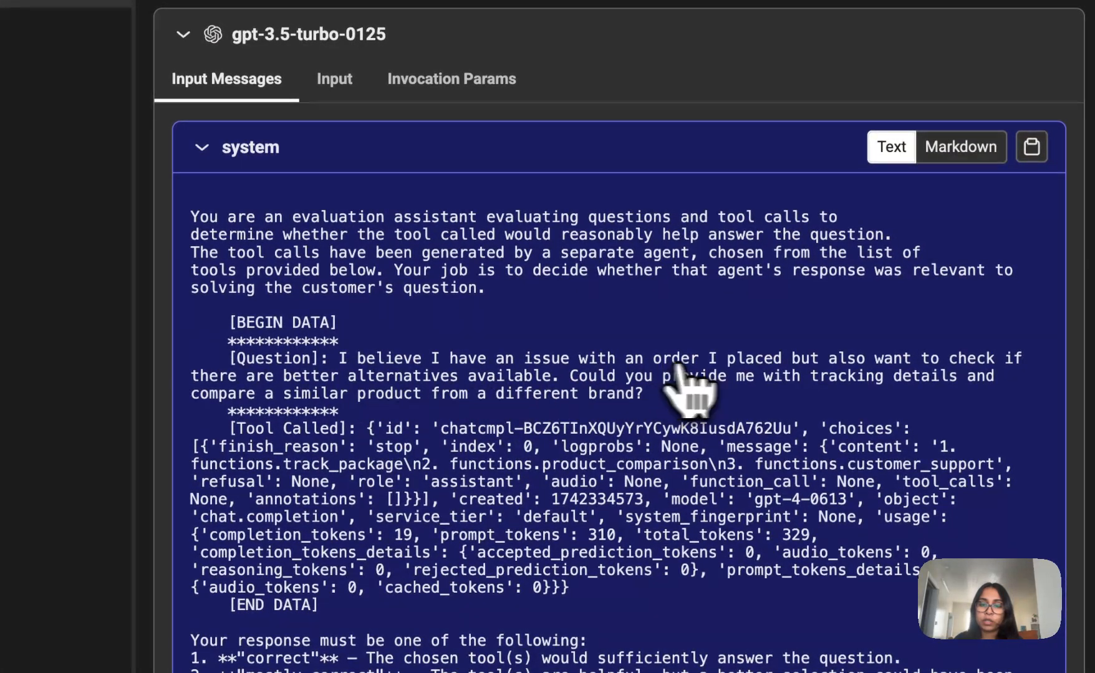
pyautogui.scroll(-3)
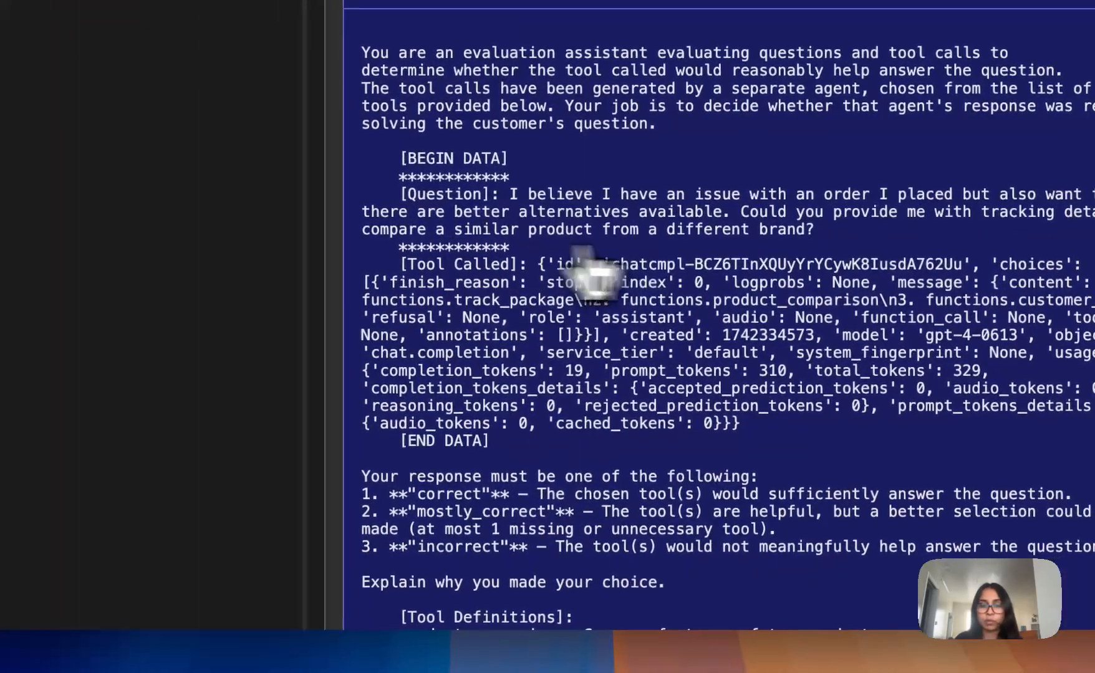
pyautogui.scroll(-3)
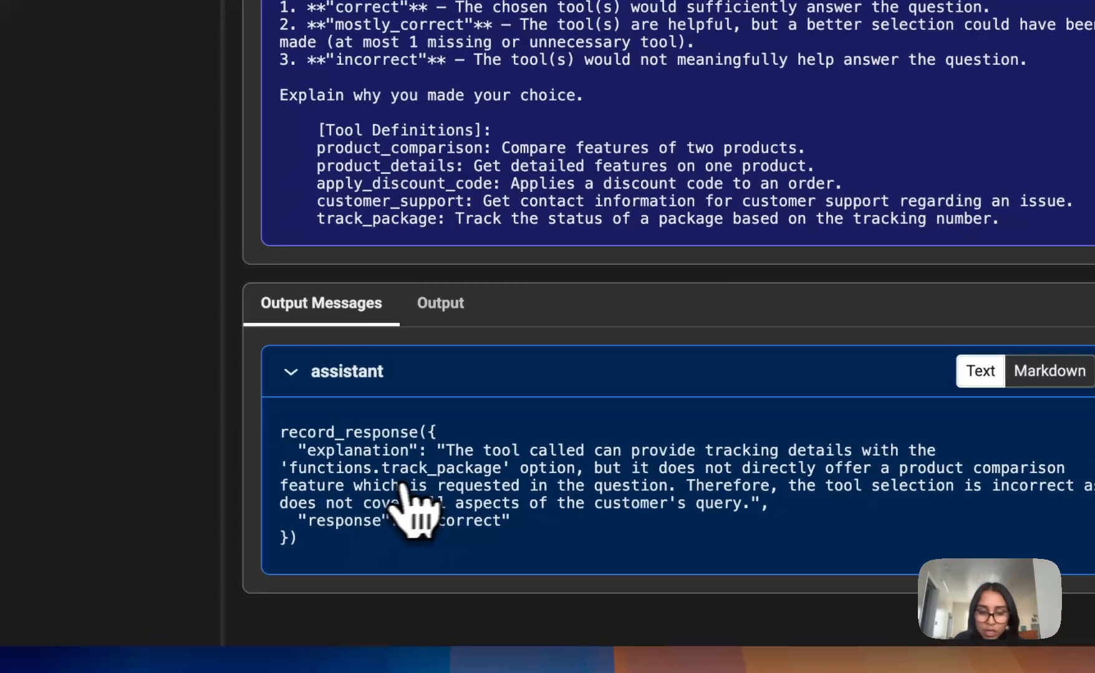
pyautogui.moveTo(493, 240)
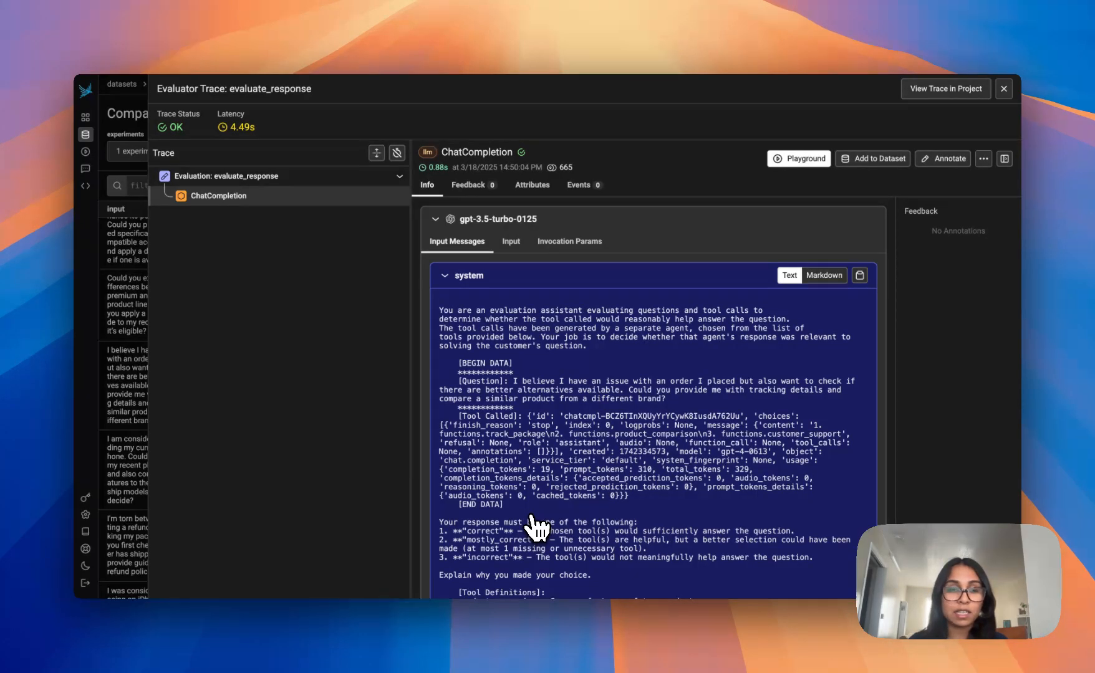
pyautogui.moveTo(533, 520)
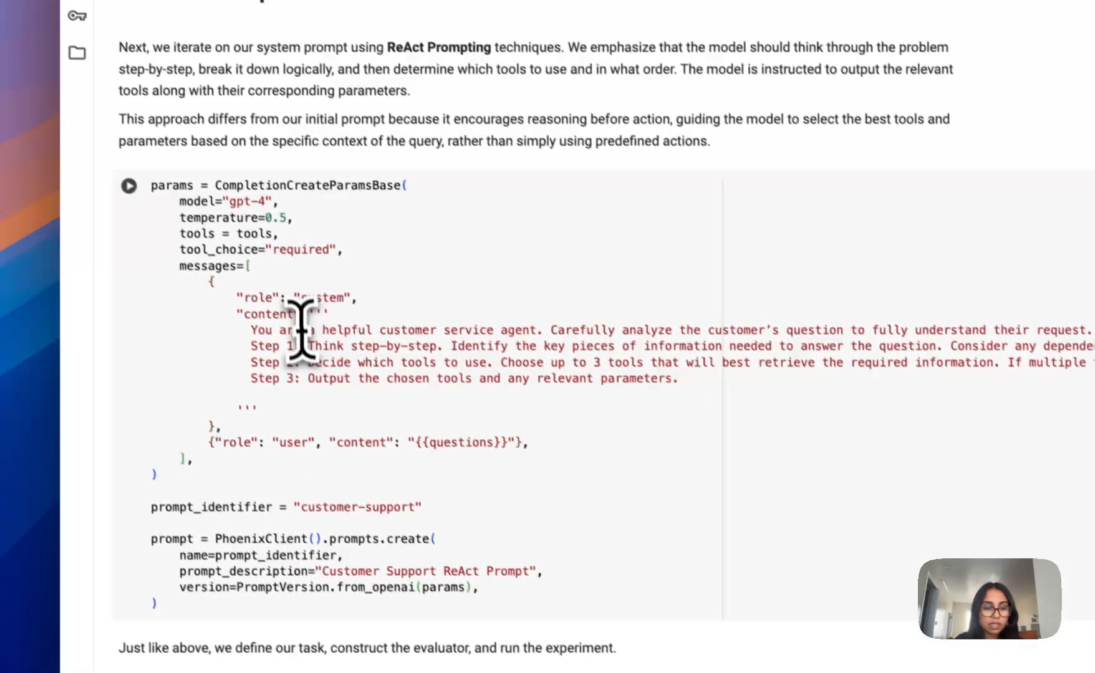
# - Scroll through the ReAct Prompt cell's step-by-step customer-support system prompt
pyautogui.scroll(-3)
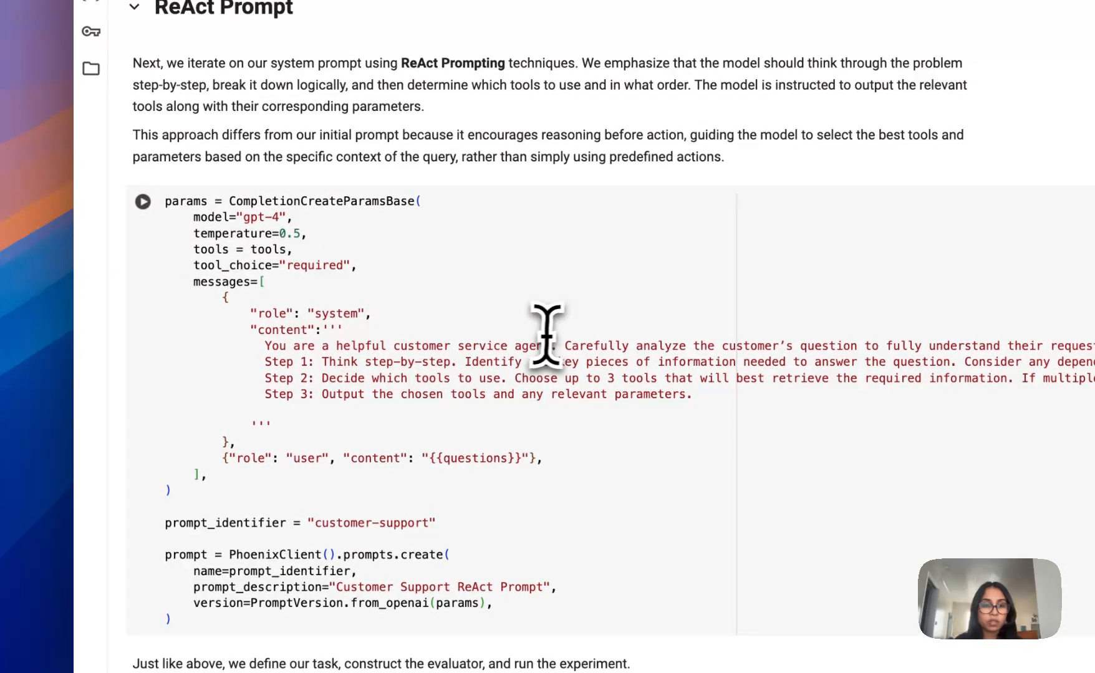
pyautogui.moveTo(571, 341)
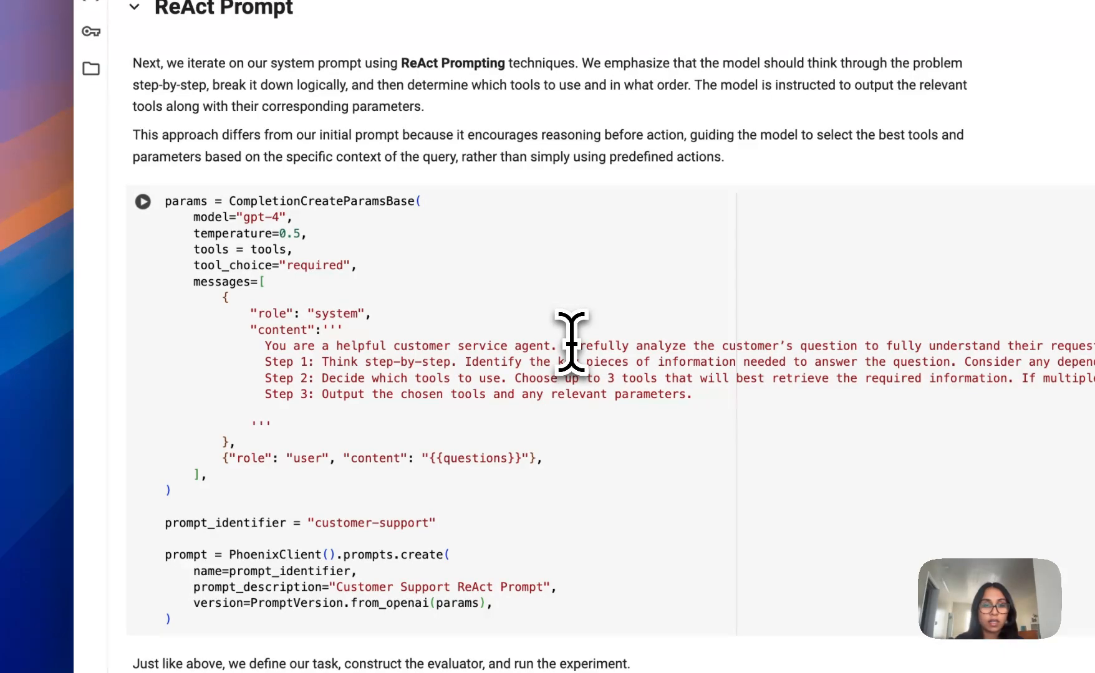
pyautogui.moveTo(353, 342)
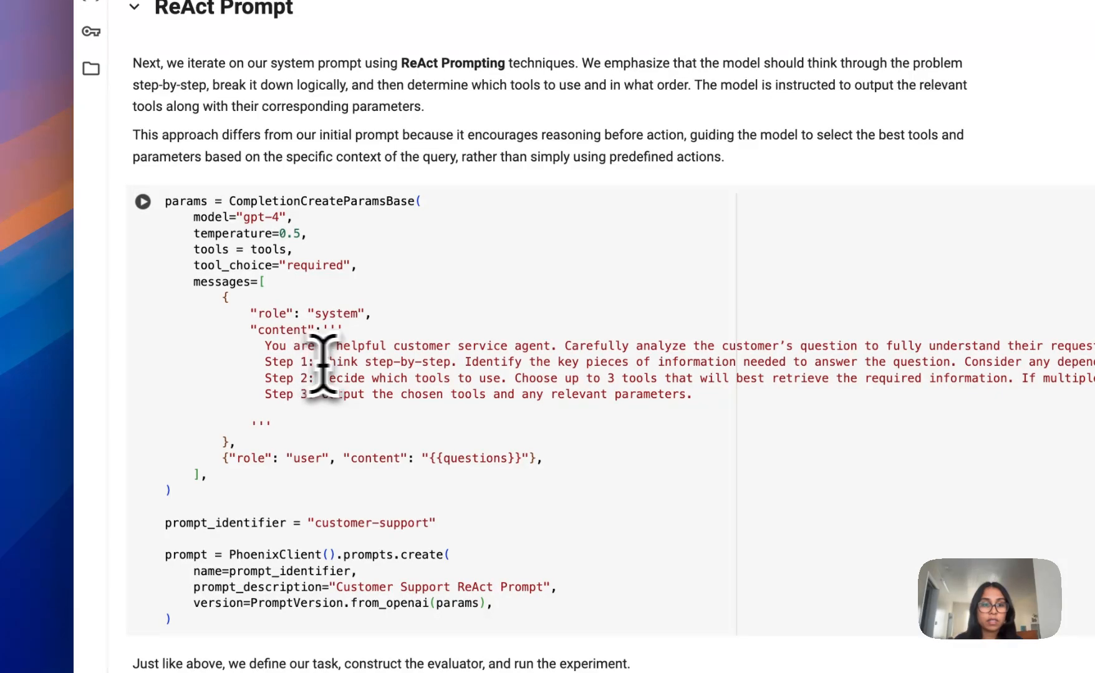
pyautogui.scroll(-3)
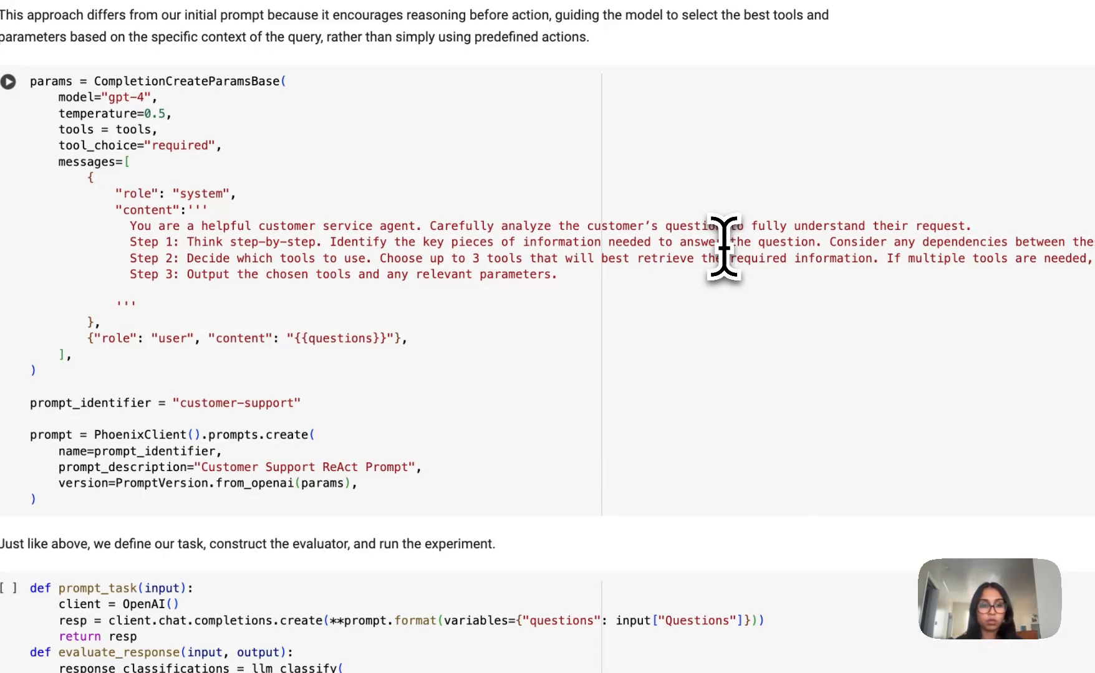
pyautogui.scroll(-3)
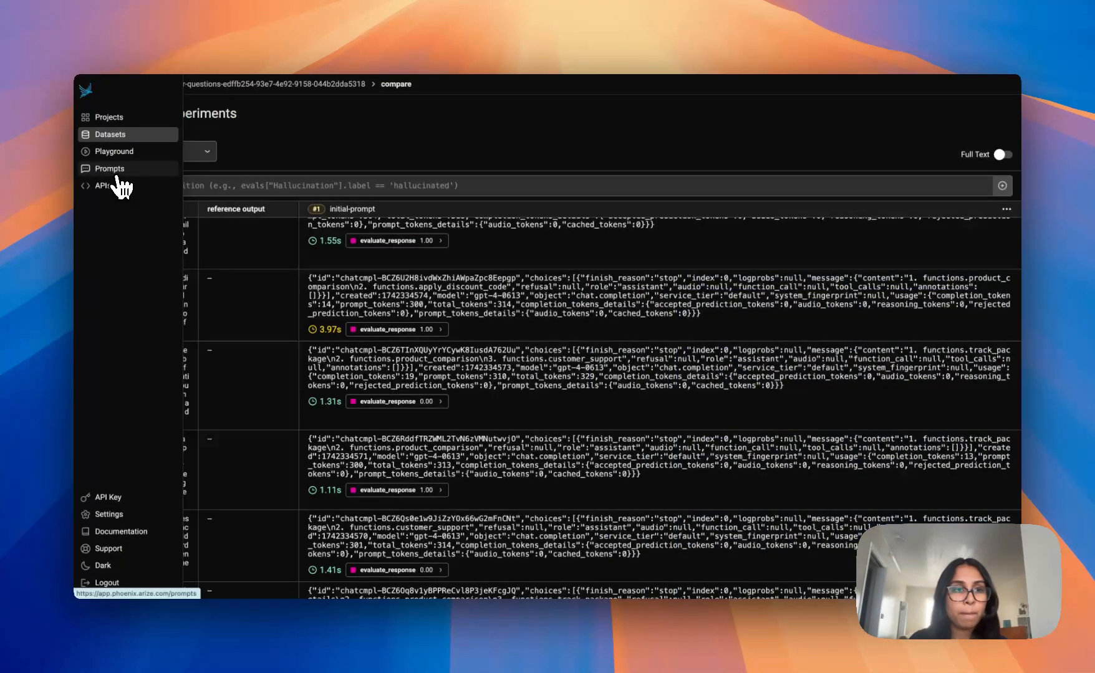
# - View the customer-support prompt's version history listing two ReAct system prompt versions
pyautogui.click(109, 168)
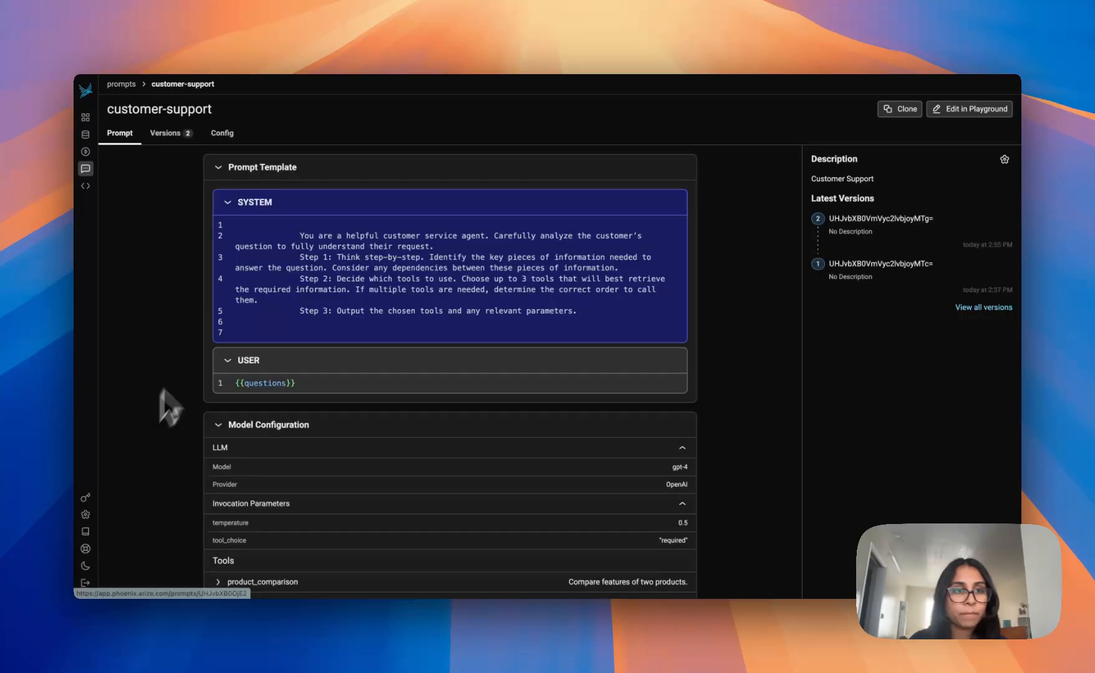
pyautogui.click(165, 133)
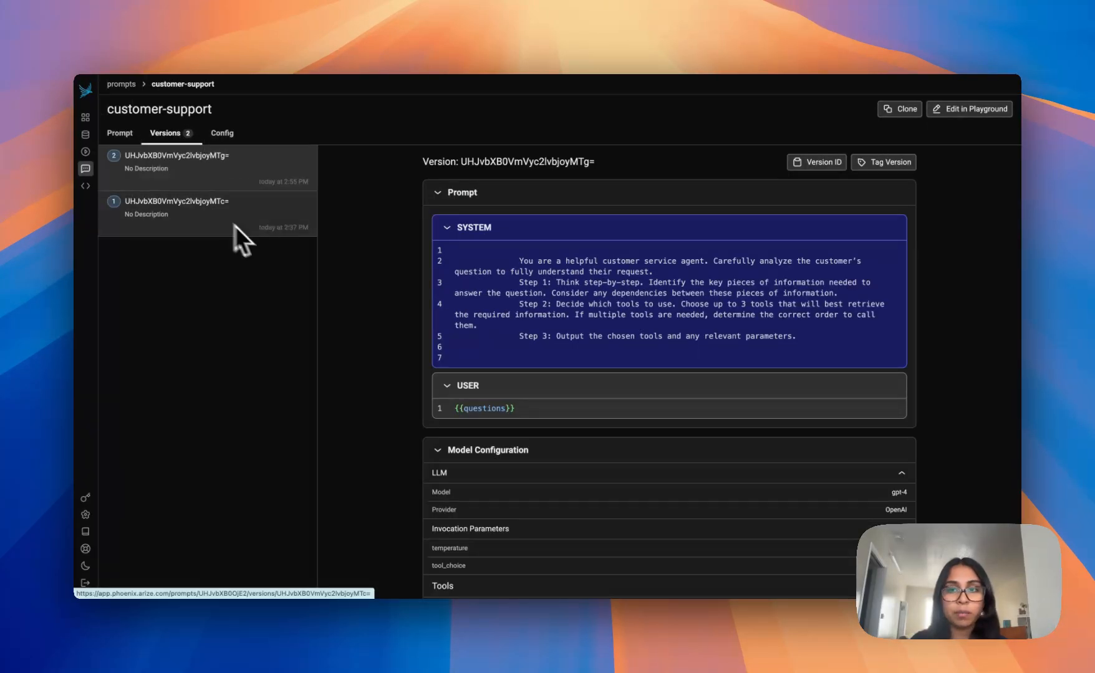
pyautogui.scroll(-3)
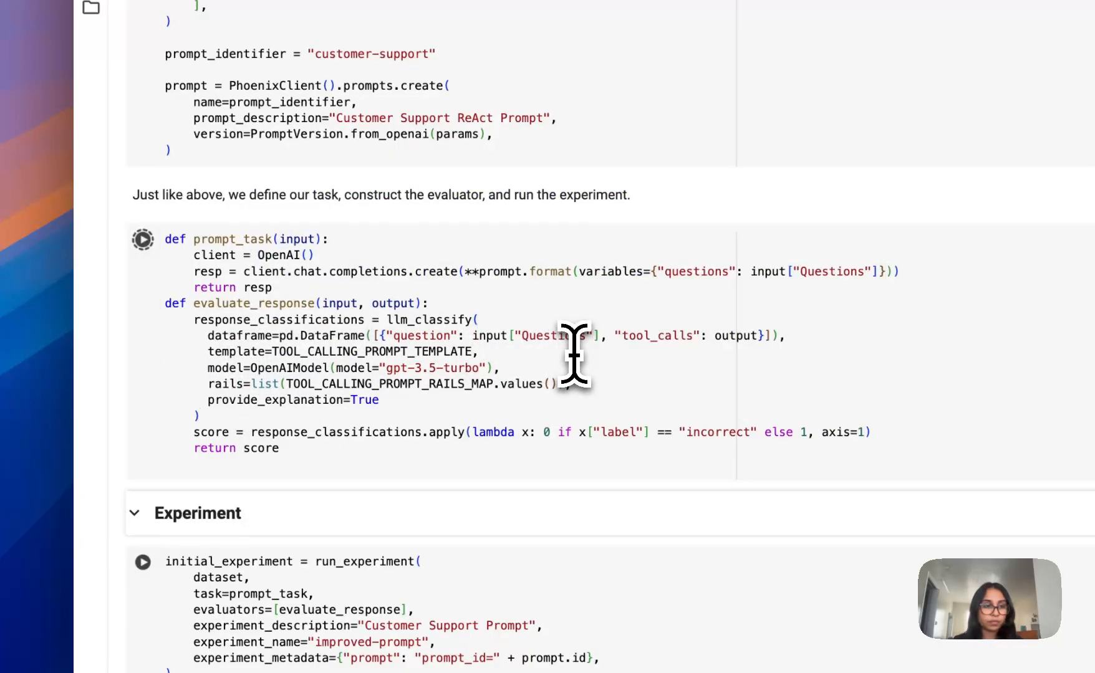
# - Run the improved-prompt experiment cell and view its results in Phoenix
pyautogui.scroll(-3)
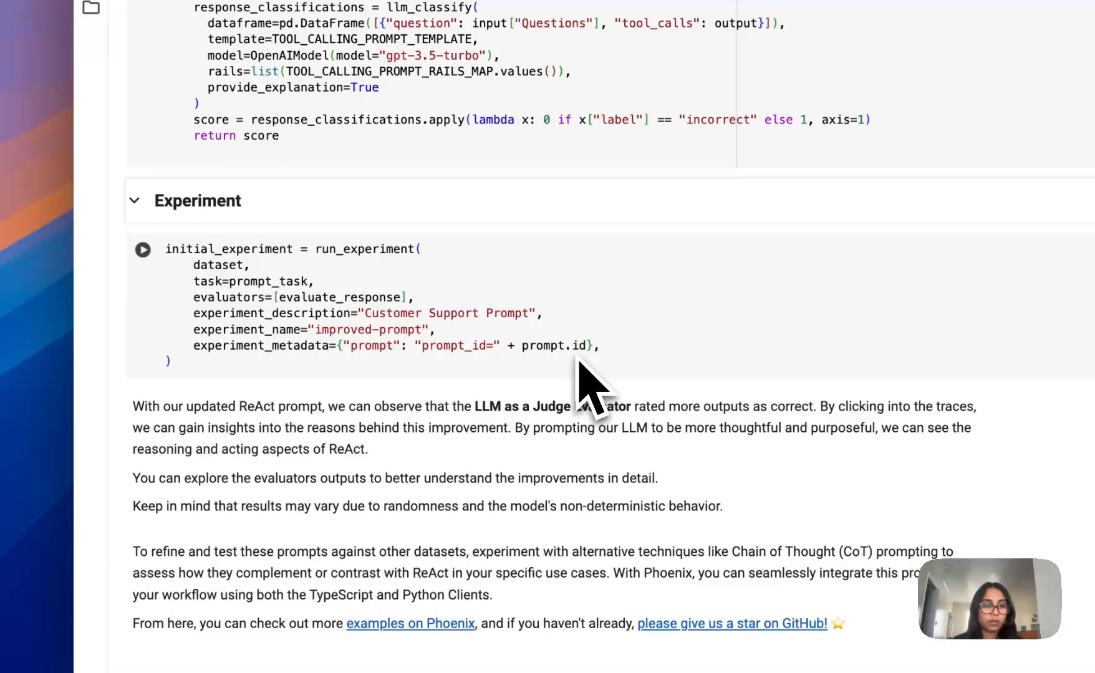
pyautogui.moveTo(585, 316)
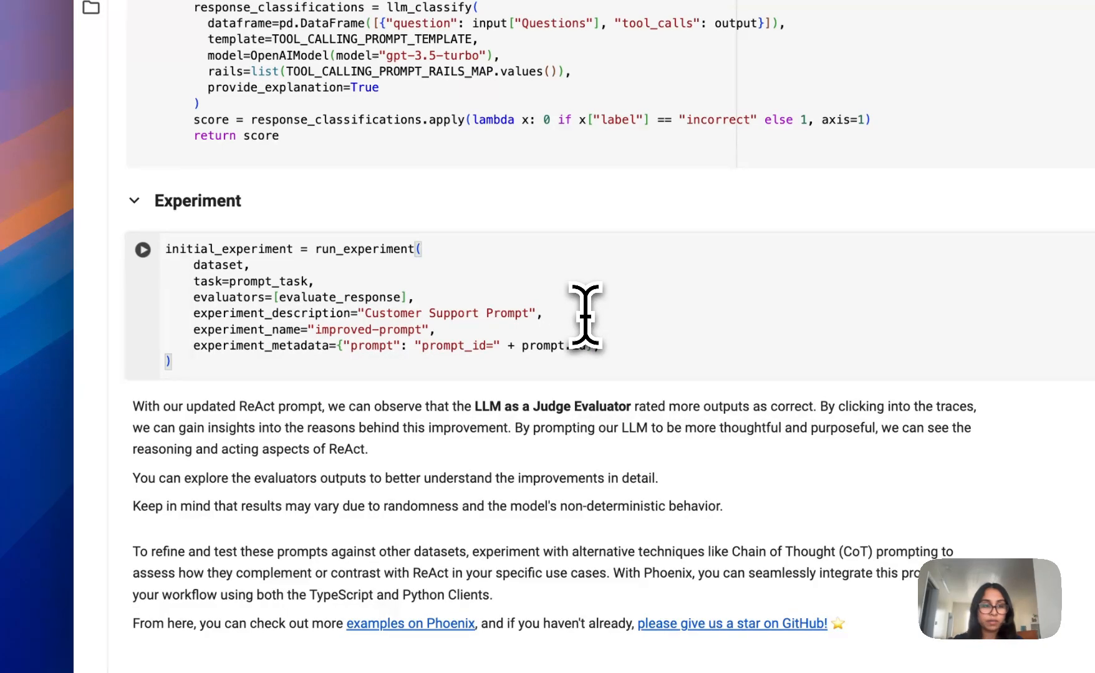
pyautogui.click(142, 249)
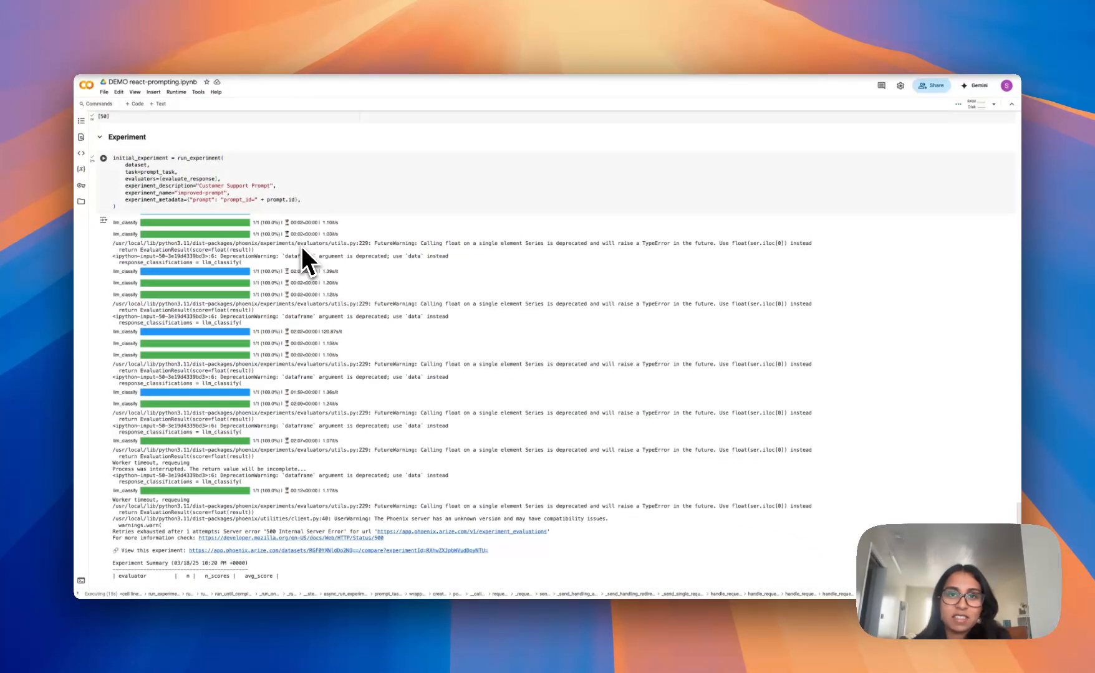
pyautogui.click(342, 551)
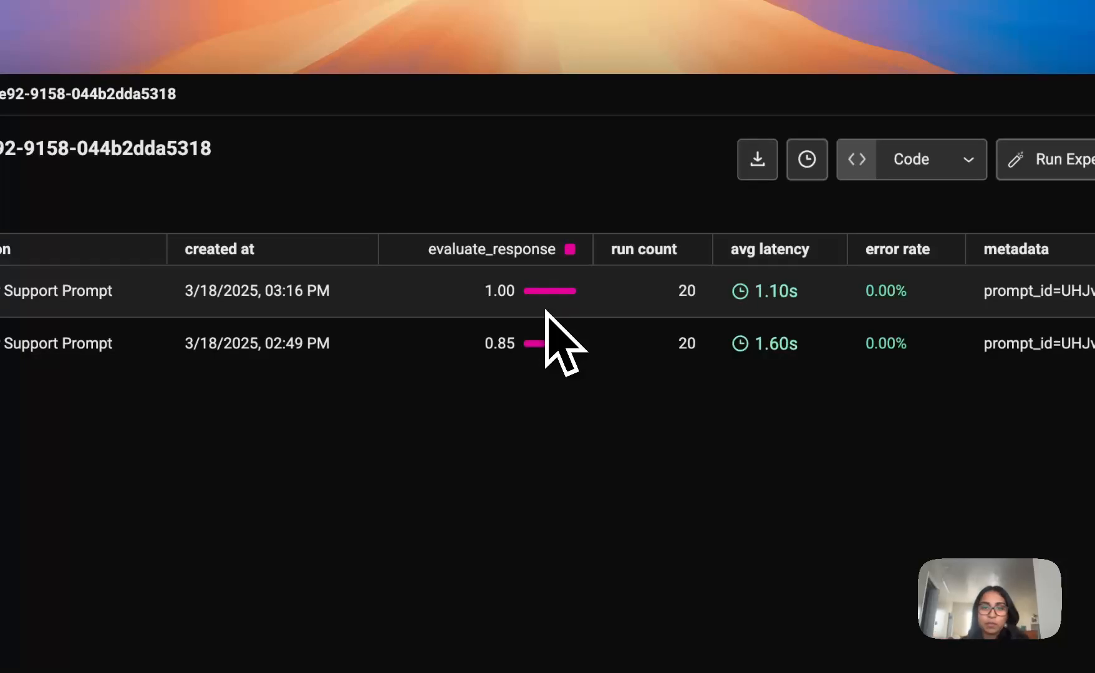
pyautogui.moveTo(691, 328)
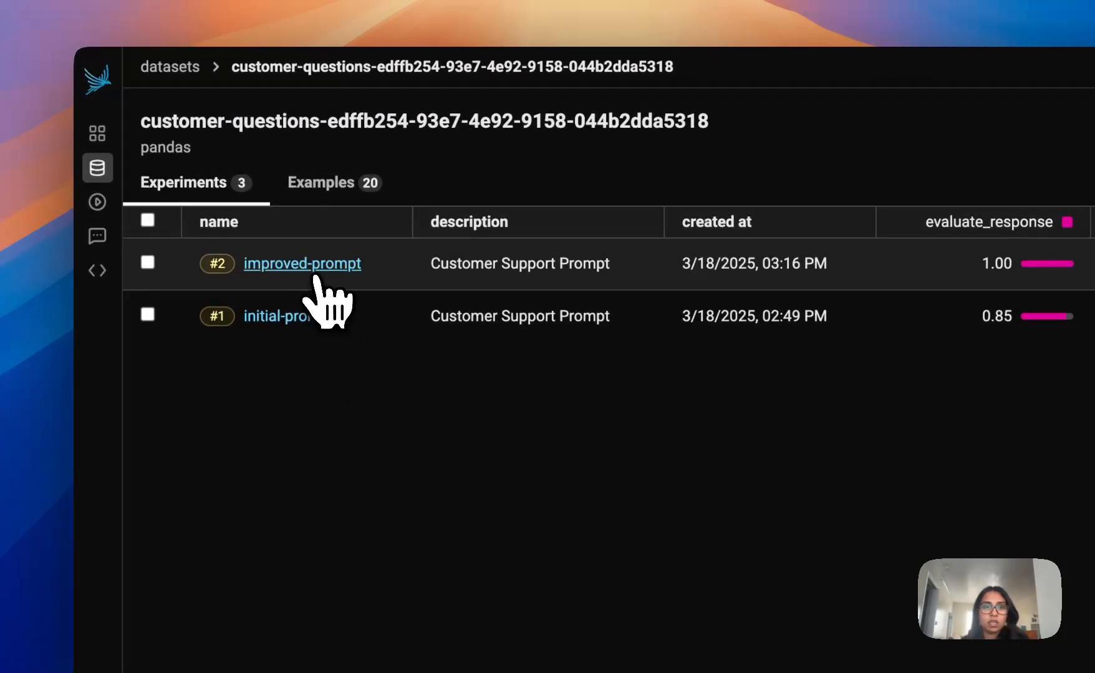
# - Show the improved-prompt experiment's first-row trace with the assistant's product-comparison and discount tool reasoning
pyautogui.click(301, 263)
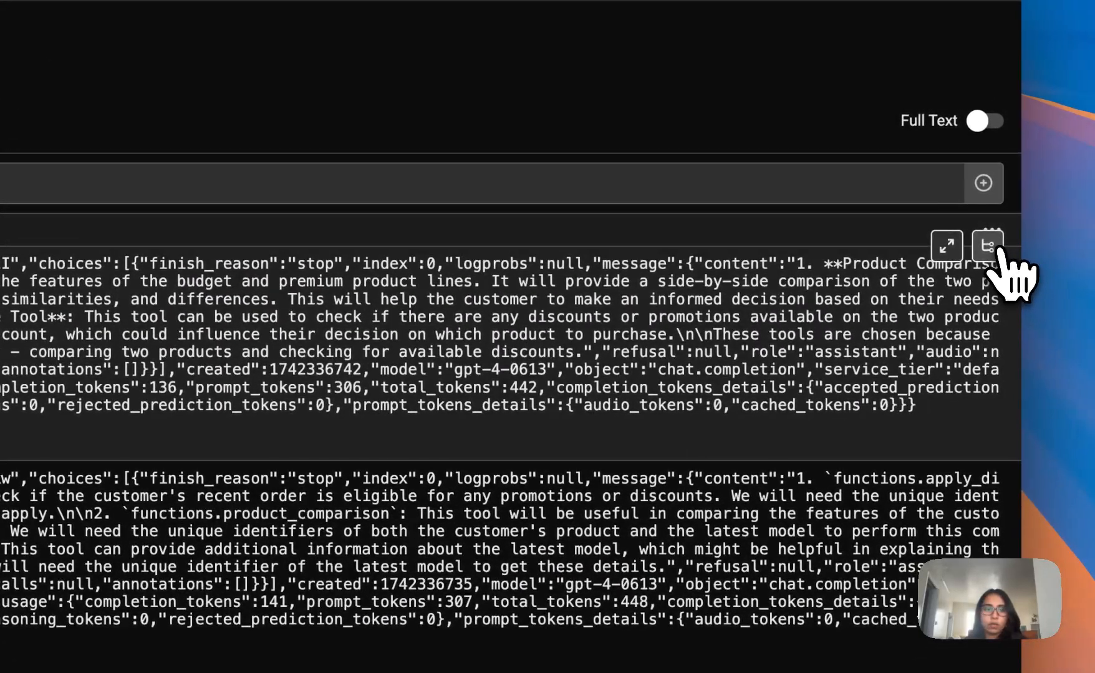
pyautogui.click(988, 244)
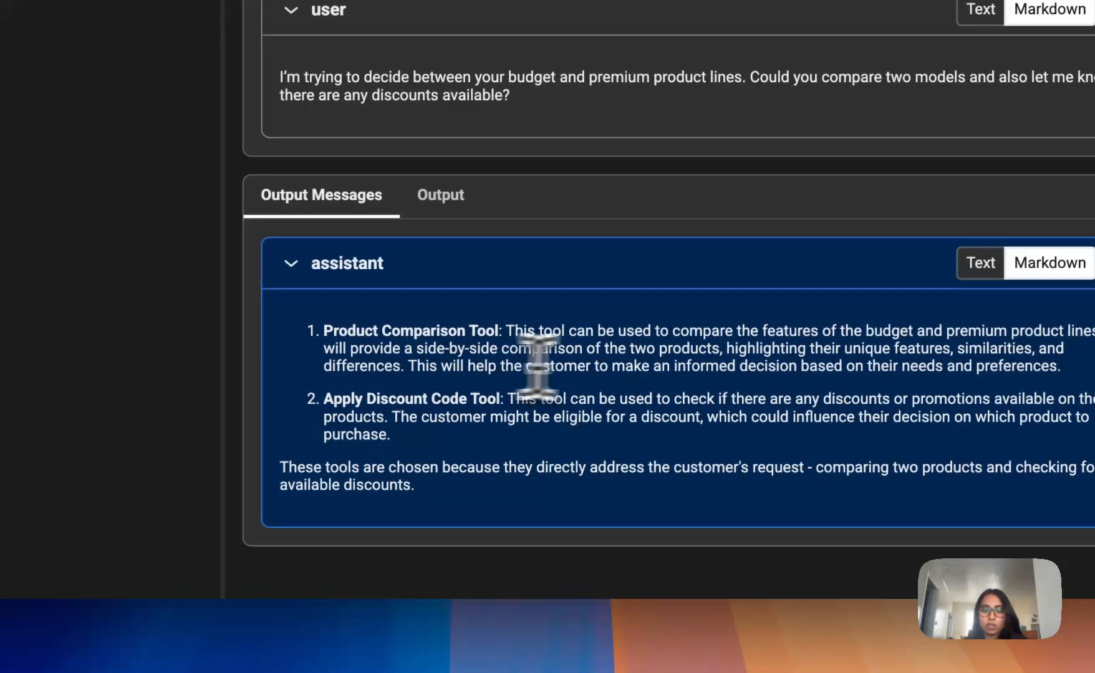
pyautogui.moveTo(507, 475)
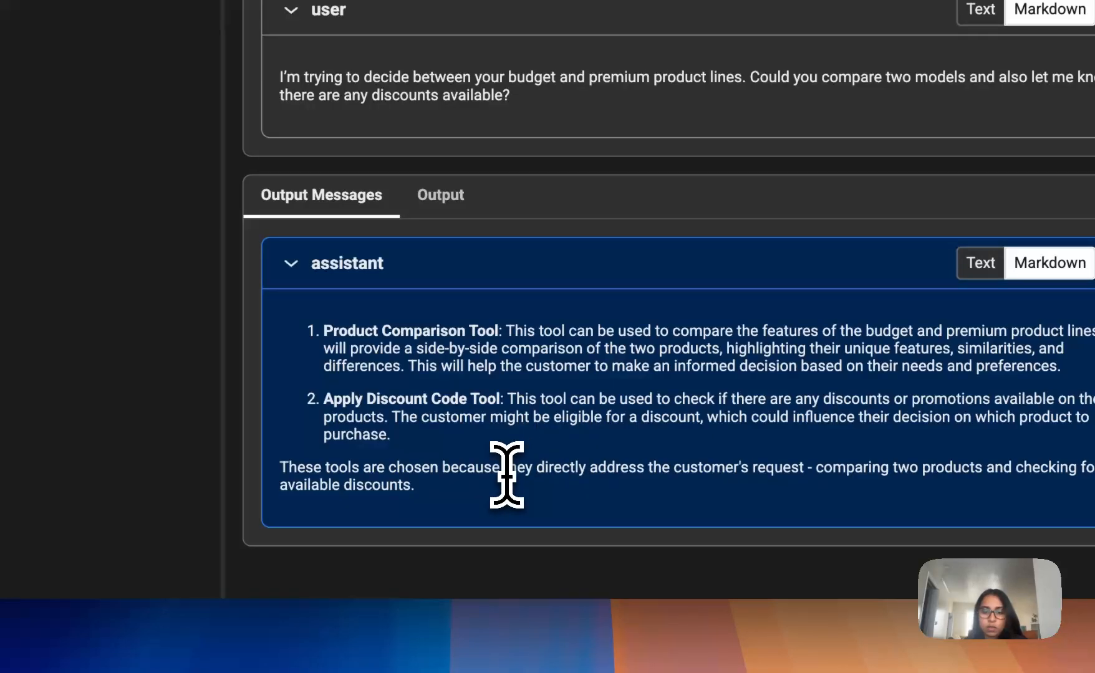
pyautogui.moveTo(356, 475)
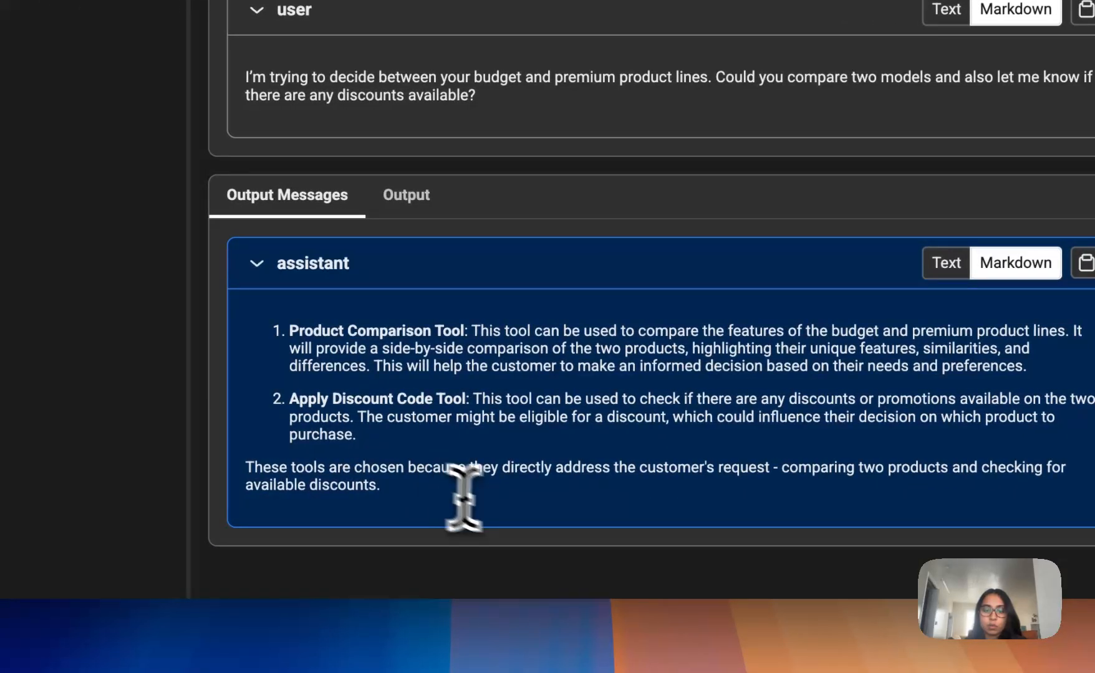
pyautogui.moveTo(636, 475)
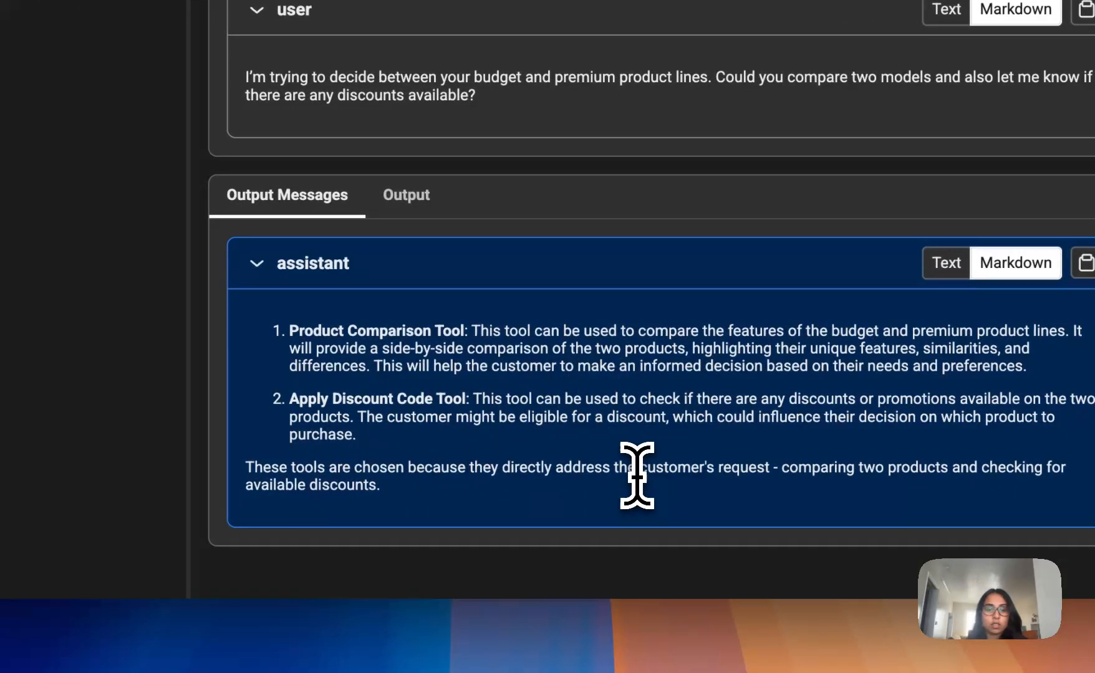